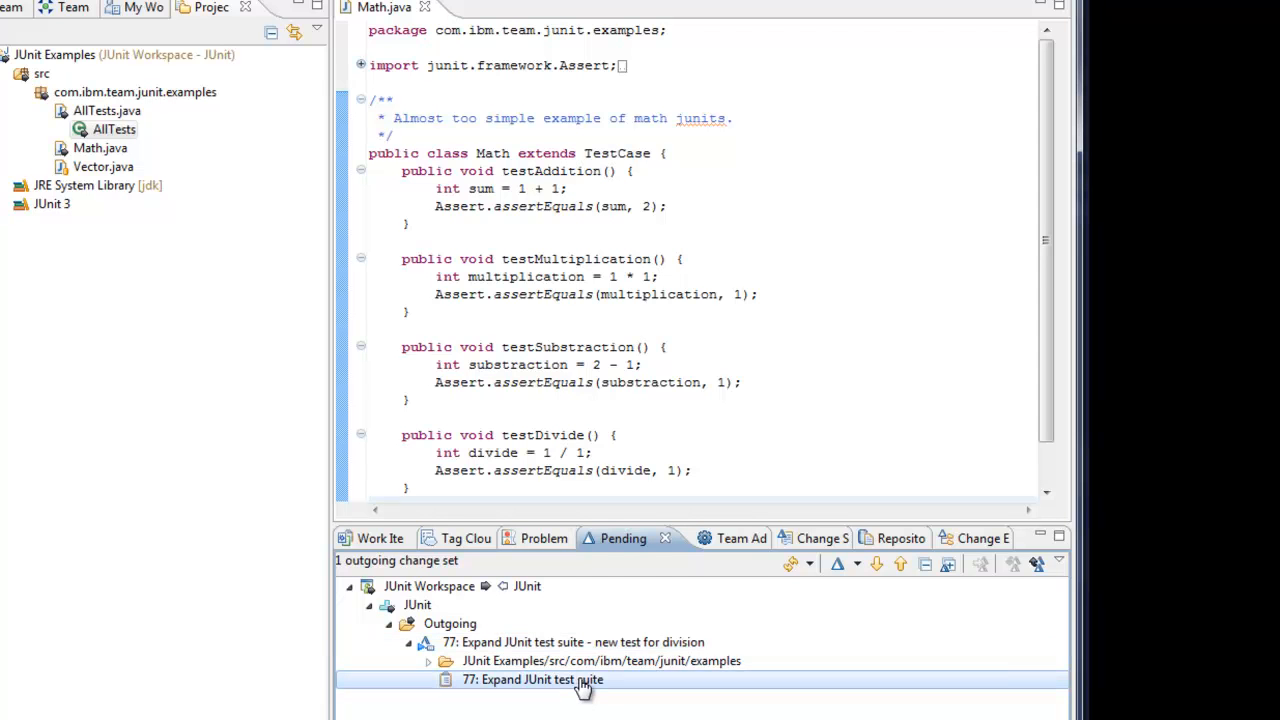
Open work item 77 from Pending Changes, show its Approvals, and try to open its code review
{"action": "double_click", "coordinate": [532, 680]}
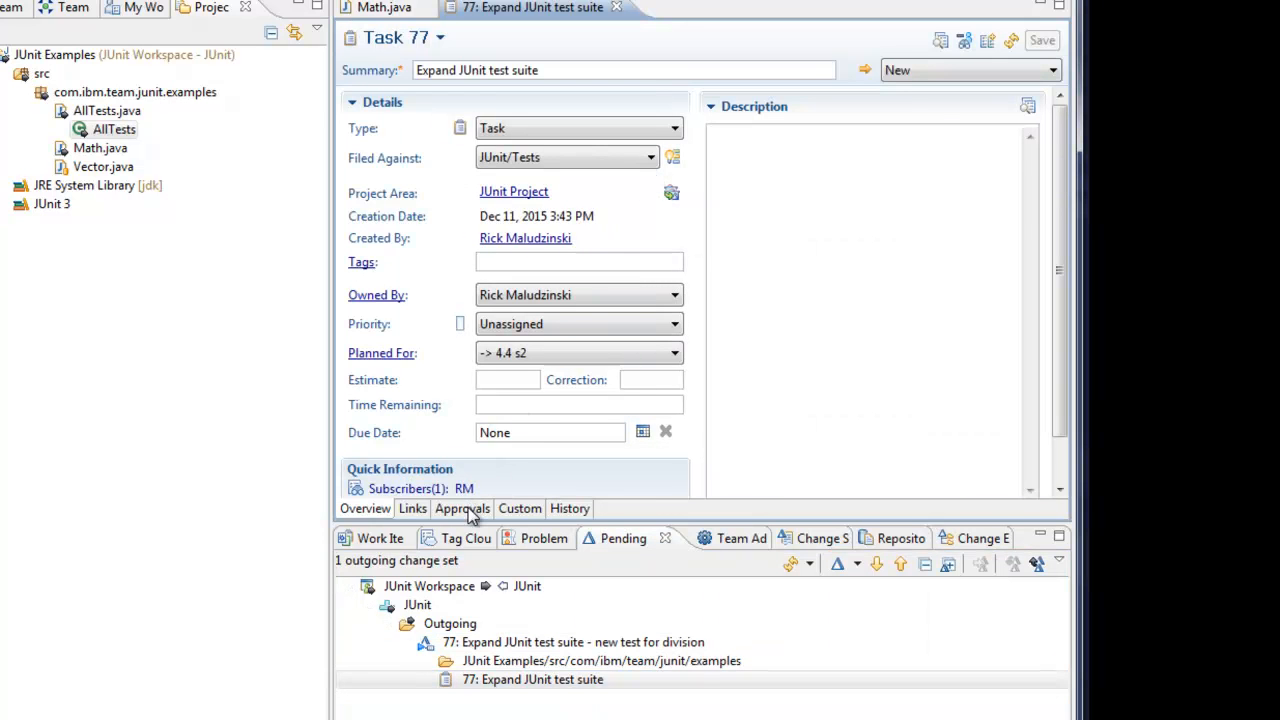
{"action": "left_click", "coordinate": [462, 508]}
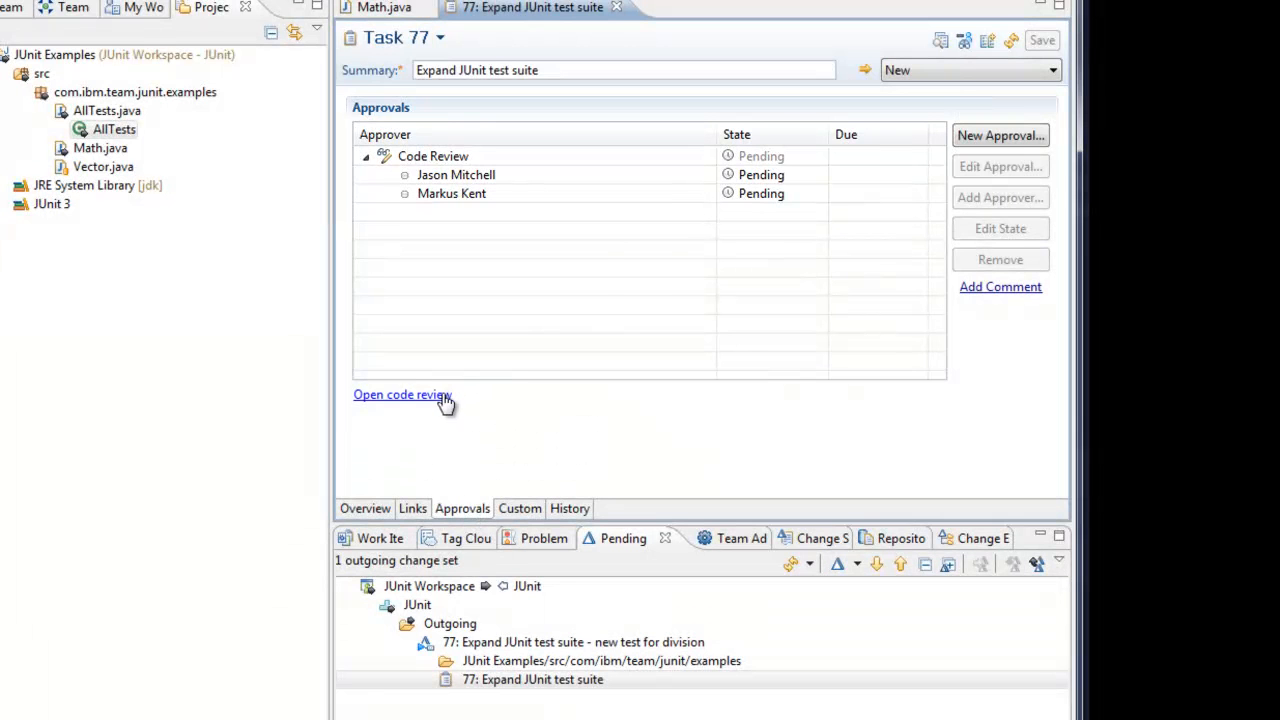
{"action": "left_click", "coordinate": [402, 394]}
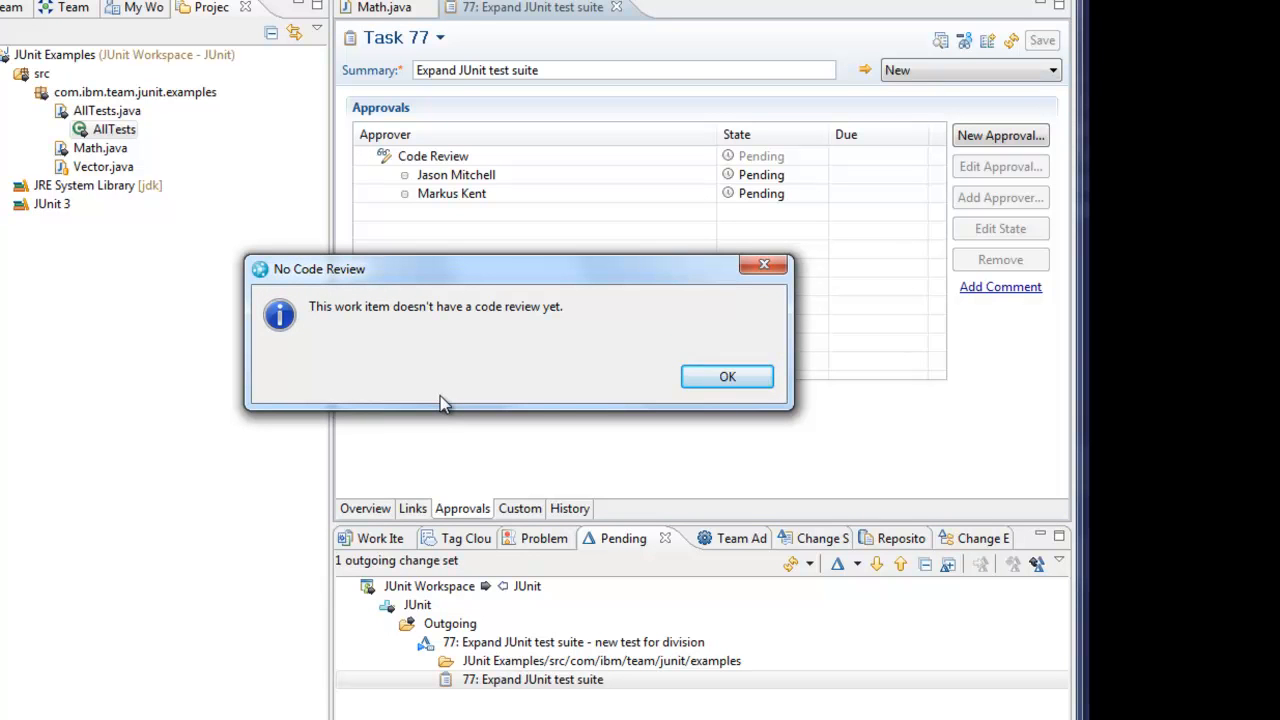
Dismiss the no-code-review message, show Task 77's approvals in the web client, and reload
{"action": "left_click", "coordinate": [728, 376]}
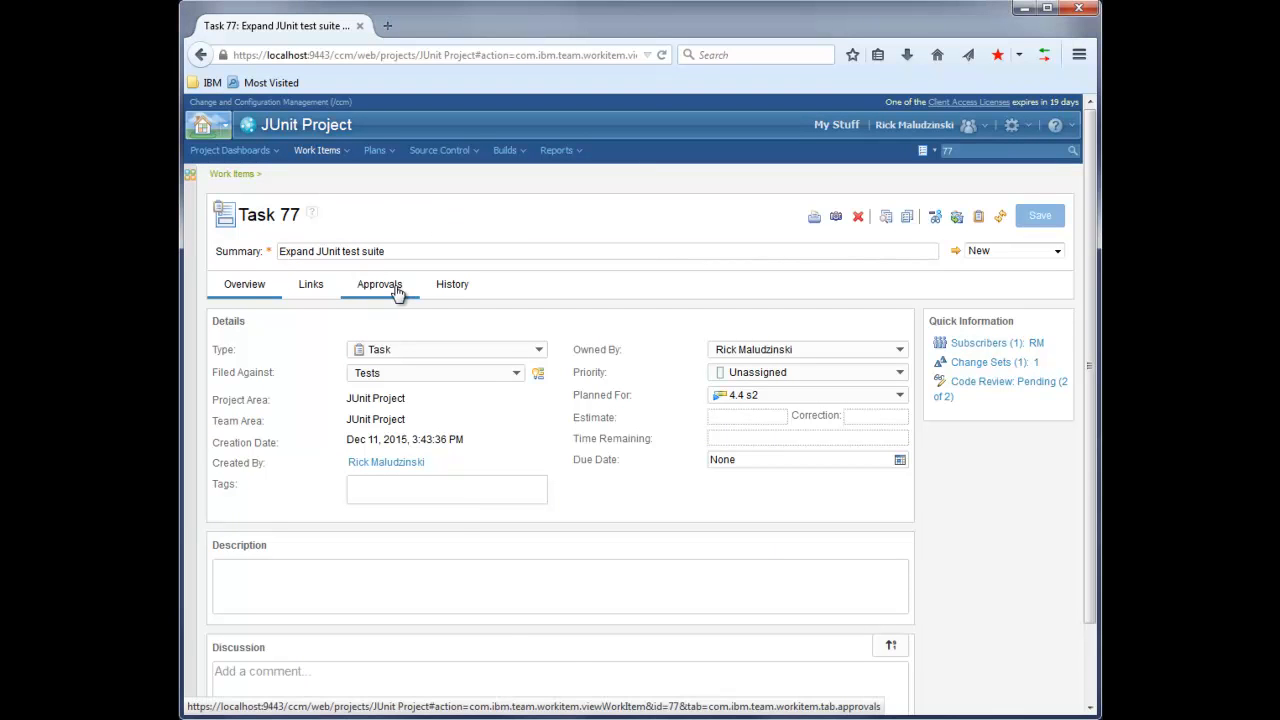
{"action": "left_click", "coordinate": [380, 284]}
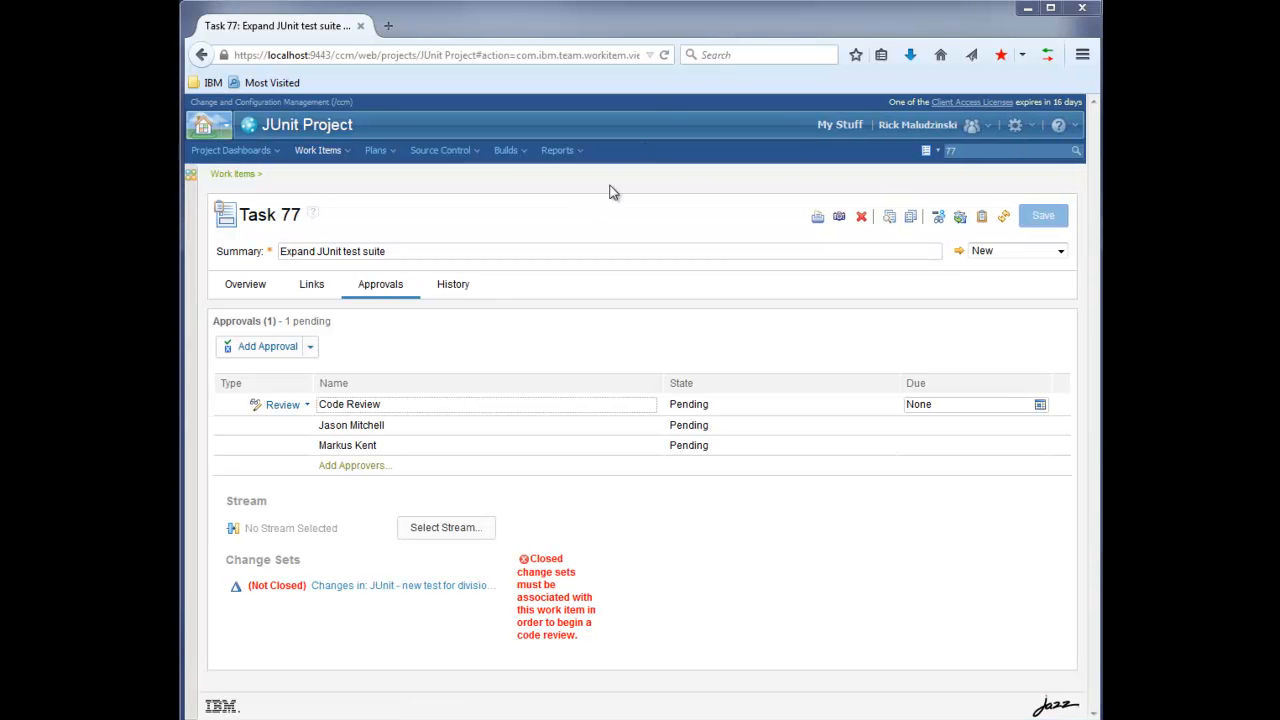
{"action": "left_click", "coordinate": [664, 56]}
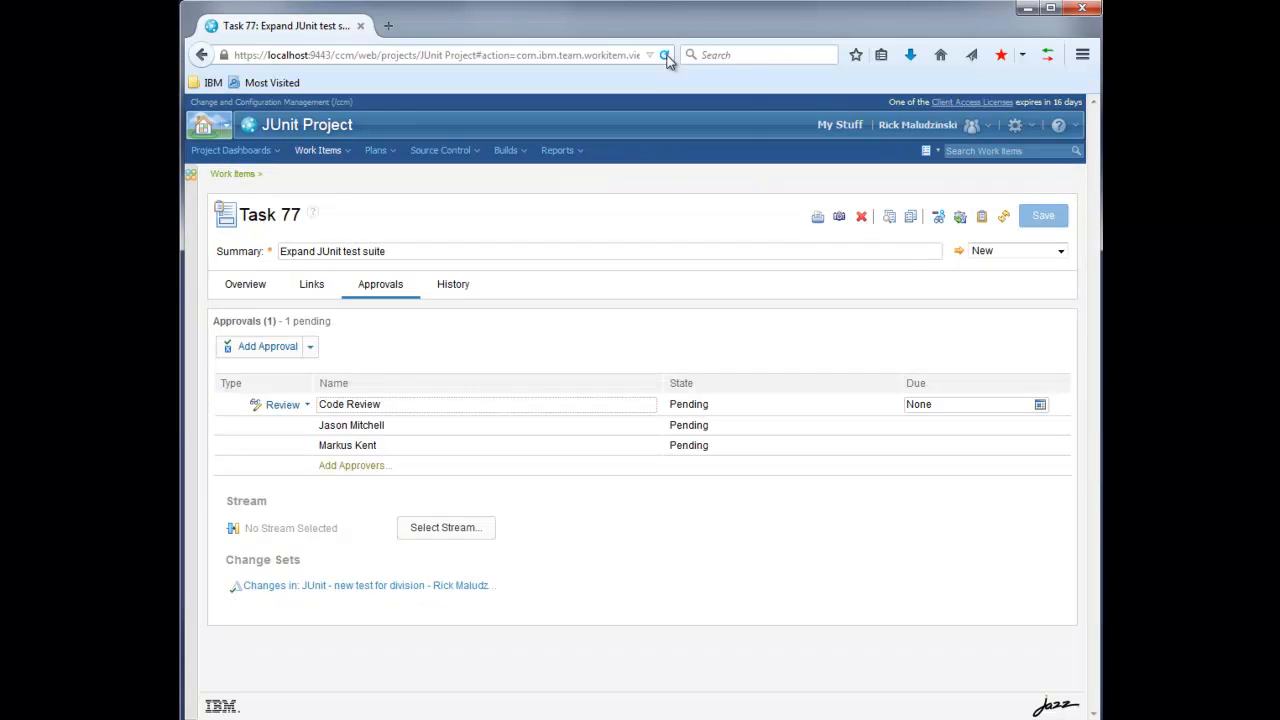
{"action": "mouse_move", "coordinate": [668, 56]}
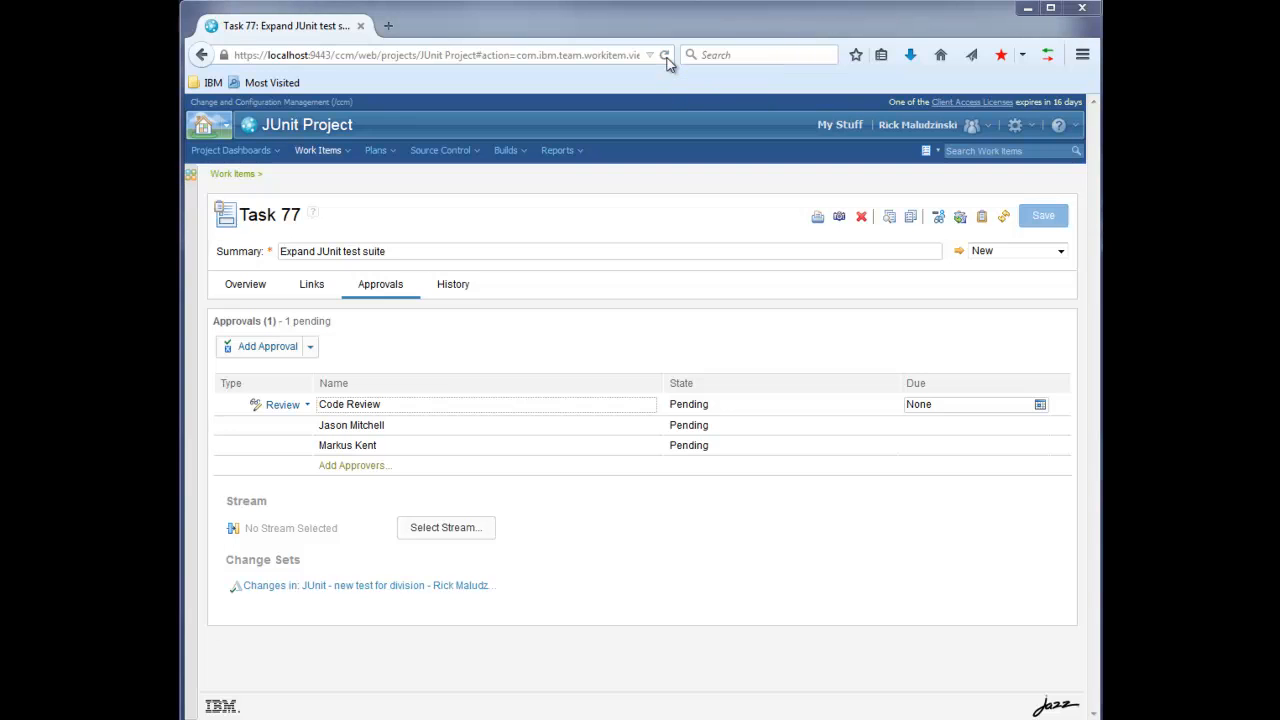
Select the JUnit stream for the code review by searching 'junit'
{"action": "left_click", "coordinate": [446, 528]}
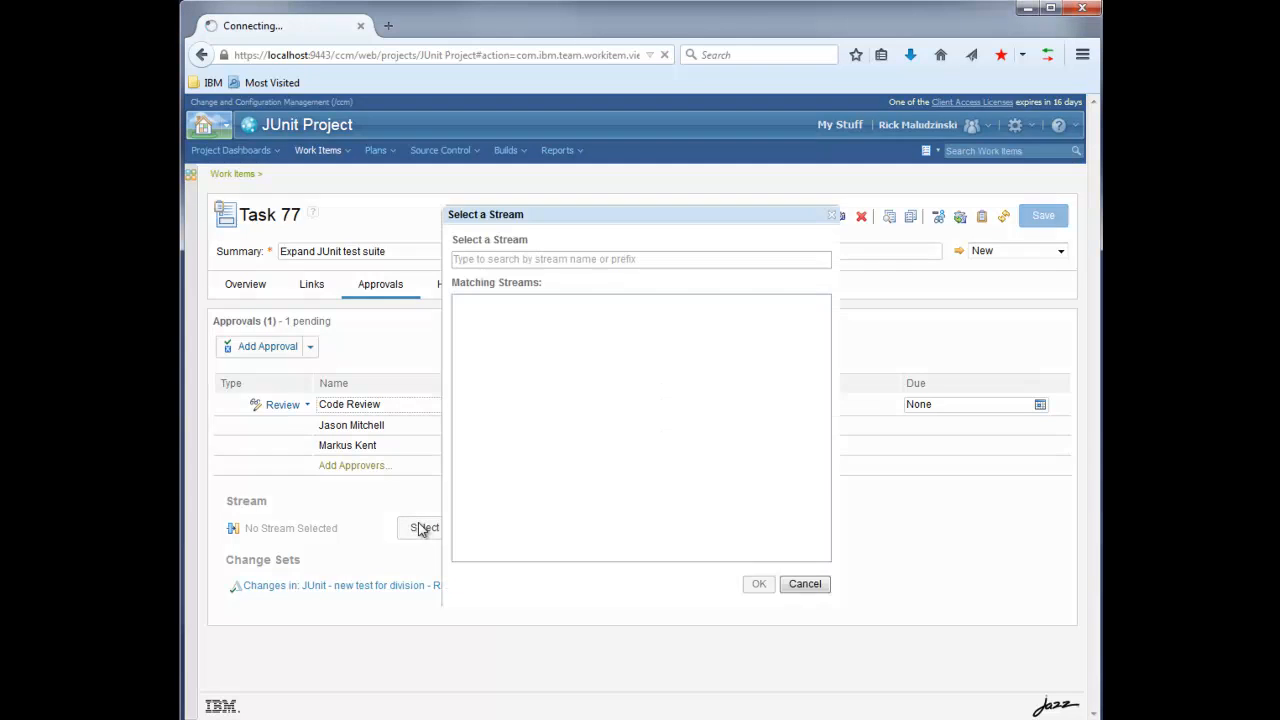
{"action": "left_click", "coordinate": [640, 260]}
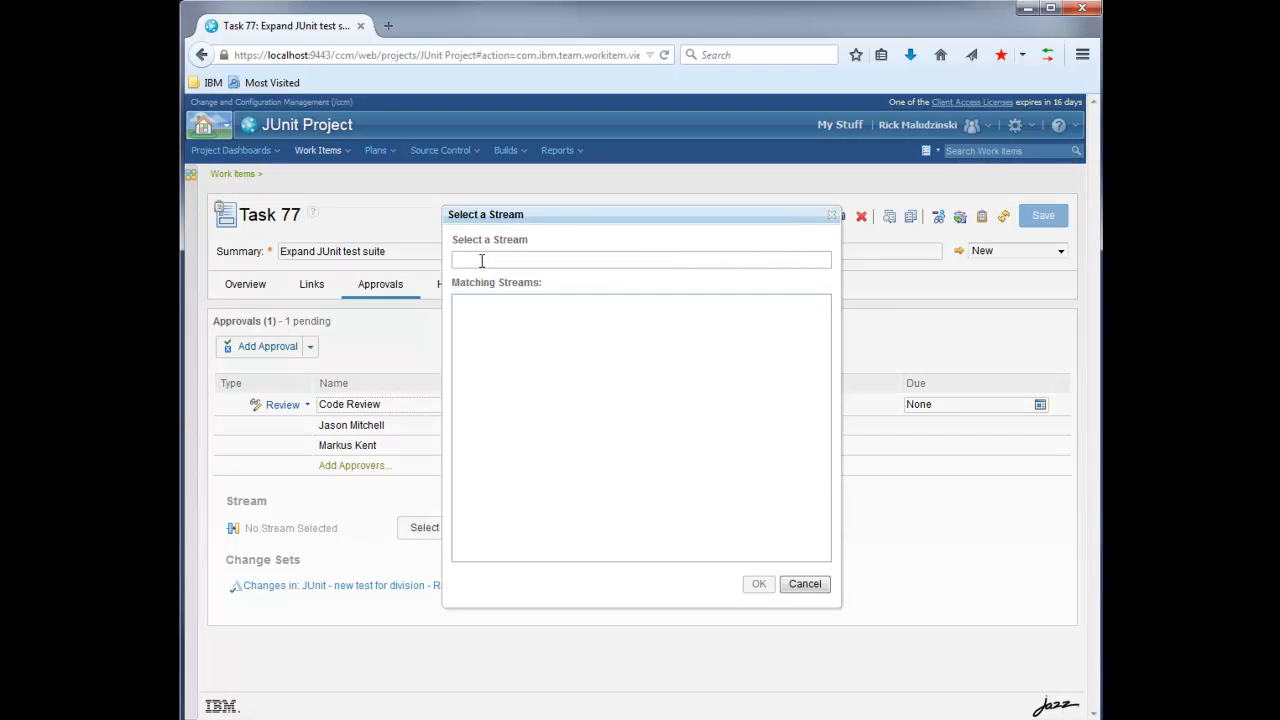
{"action": "type", "text": "junit"}
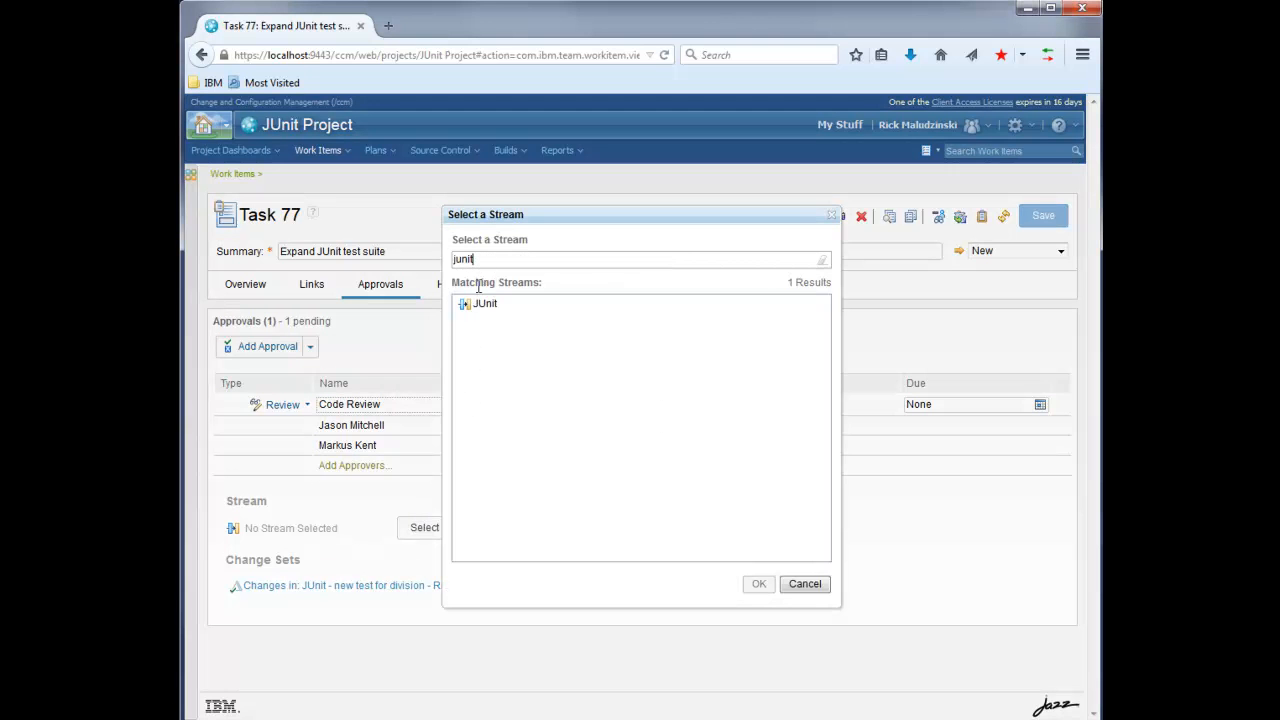
{"action": "left_click", "coordinate": [758, 584]}
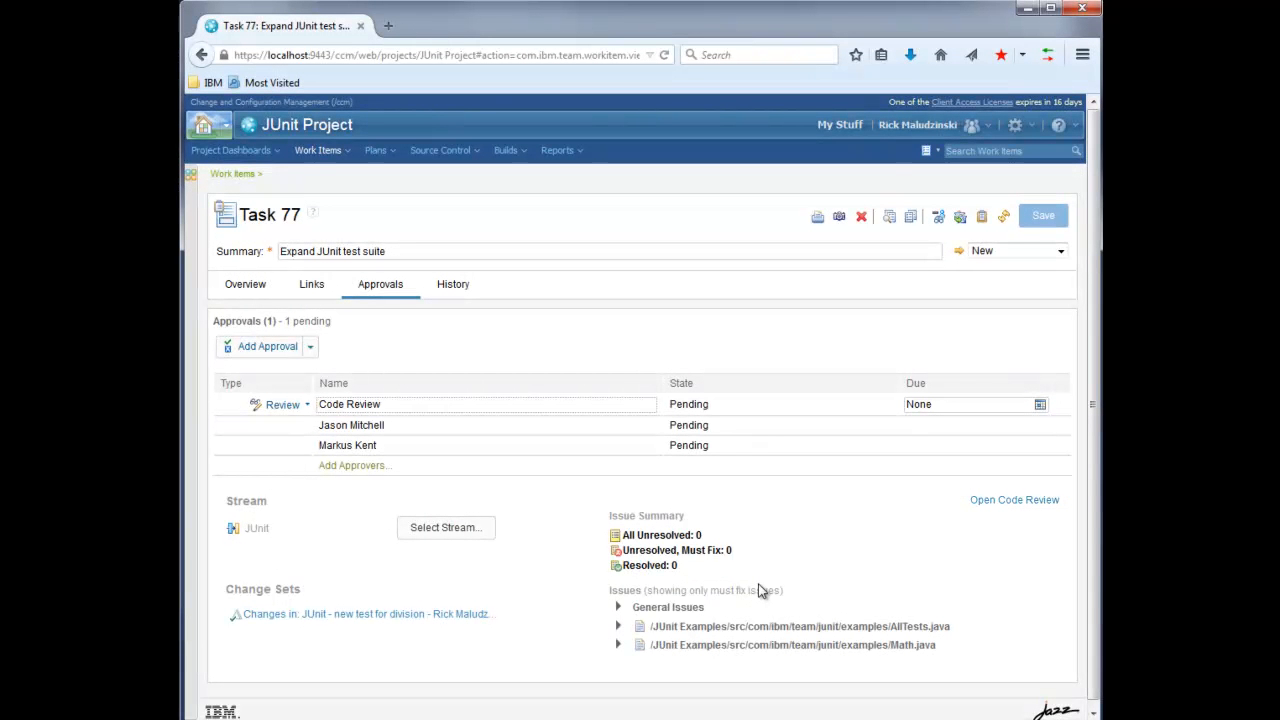
Open the code review and select AllTests.java in the Issues panel
{"action": "left_click", "coordinate": [1012, 500]}
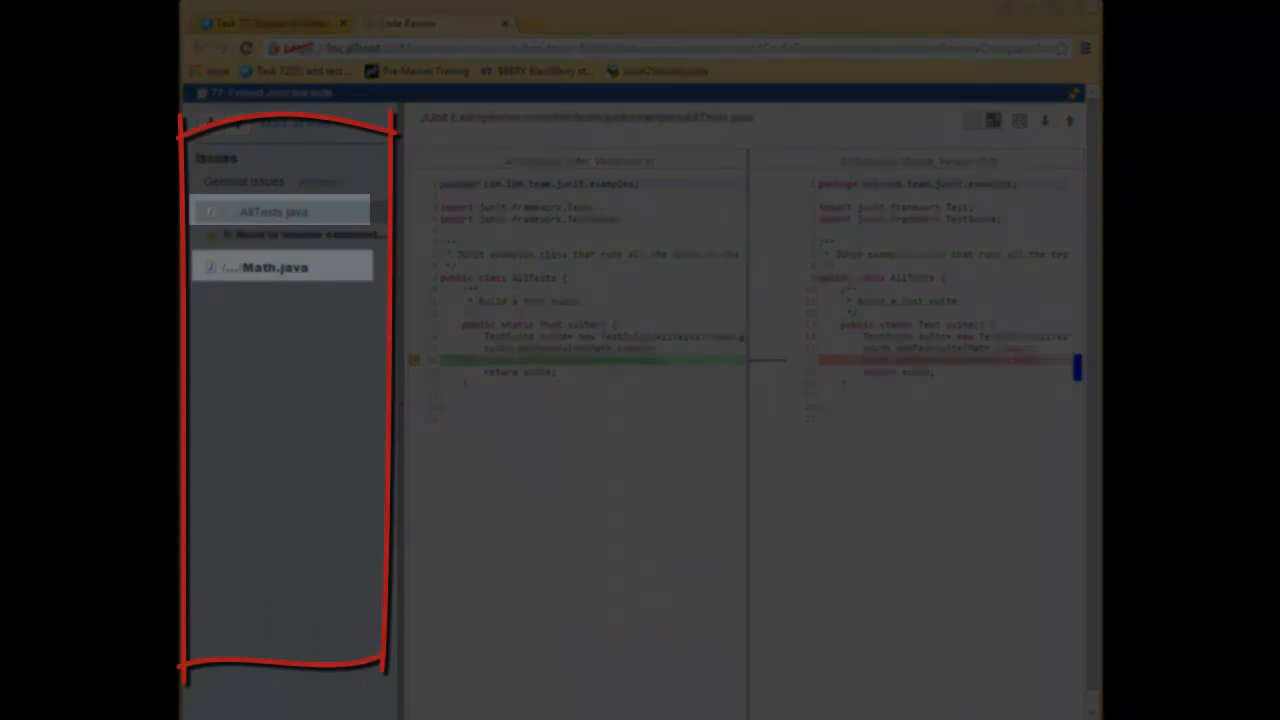
{"action": "left_click", "coordinate": [272, 212]}
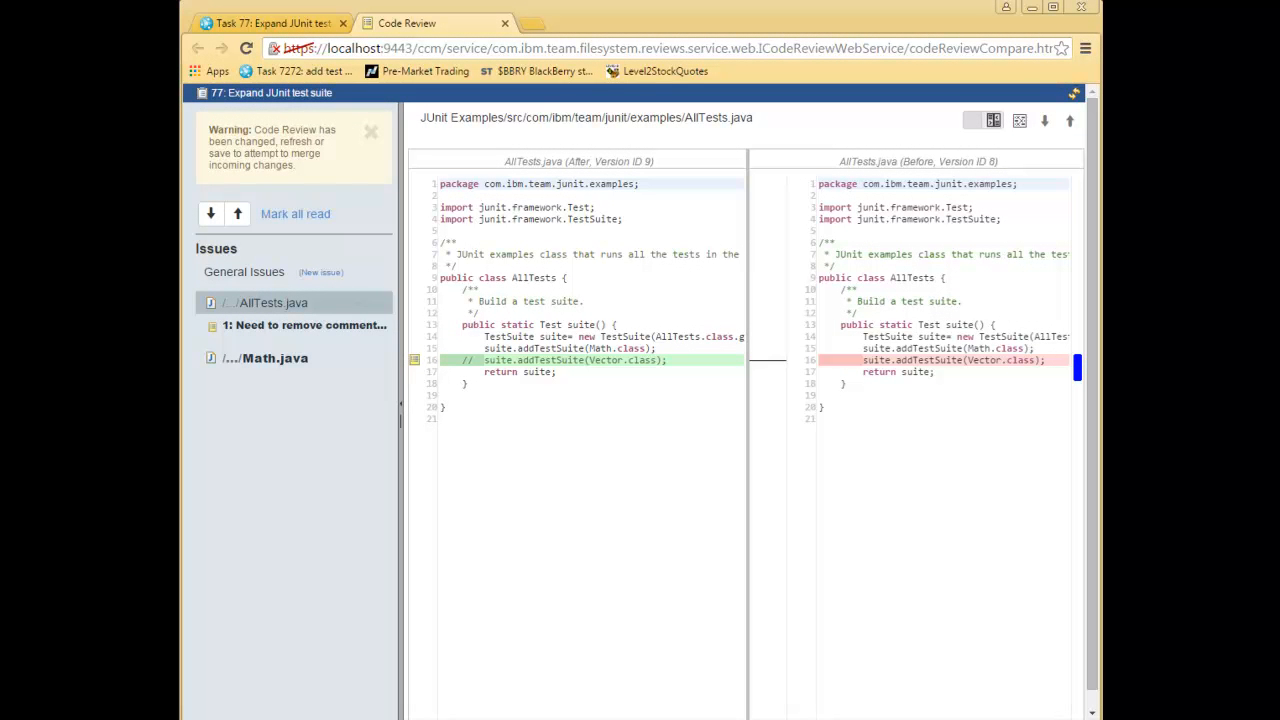
Show the Math.java issue, reload to pick up incoming changes, and select AllTests.java issue 1
{"action": "left_click", "coordinate": [246, 48]}
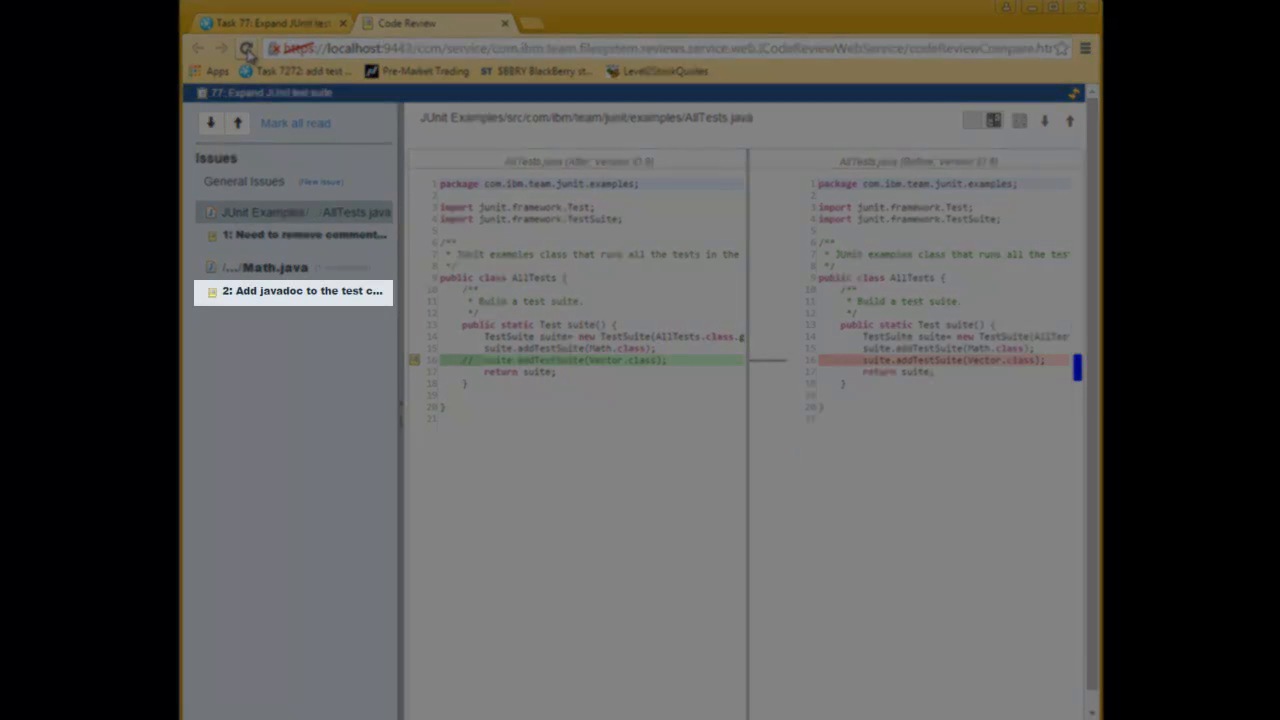
{"action": "left_click", "coordinate": [248, 48]}
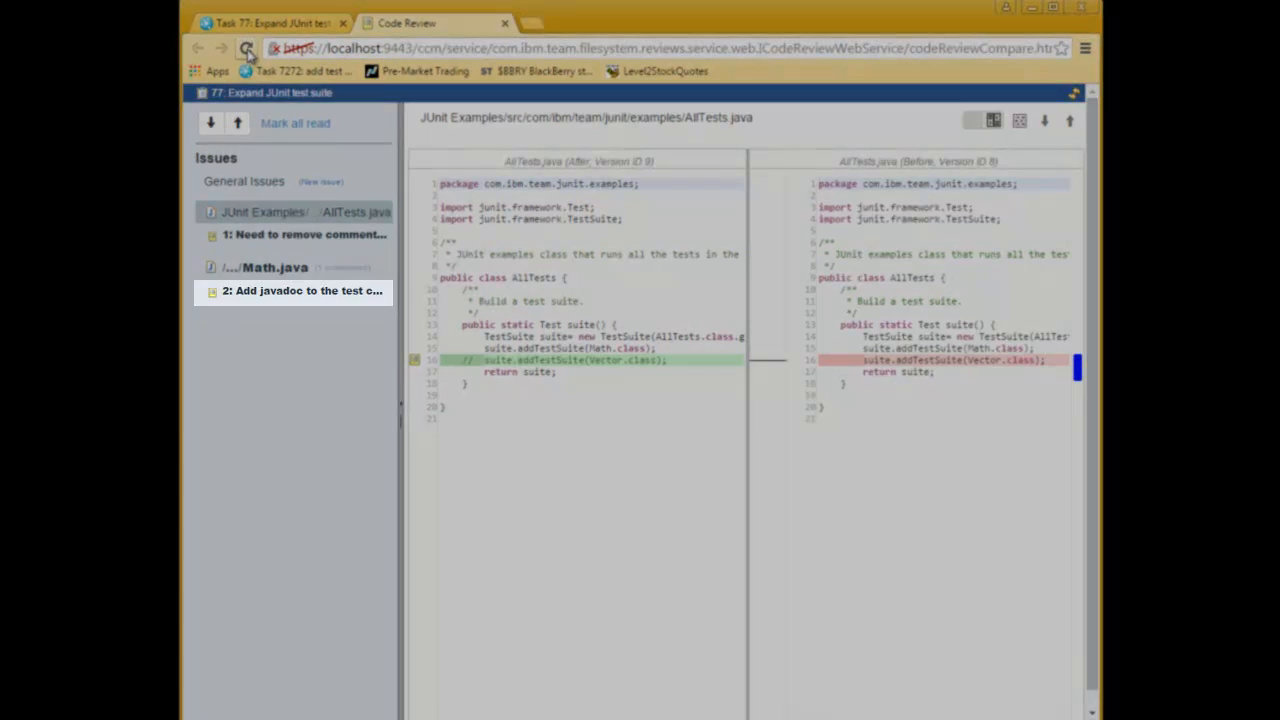
{"action": "left_click", "coordinate": [248, 48]}
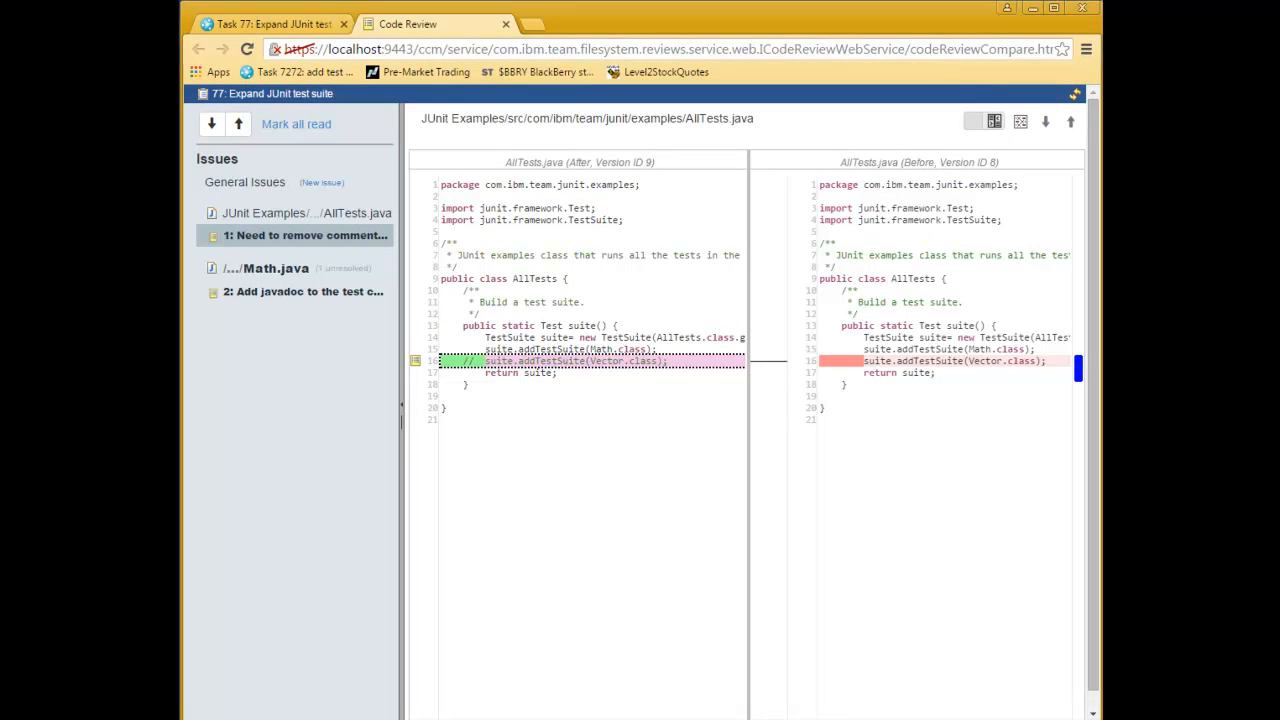
{"action": "mouse_move", "coordinate": [416, 362]}
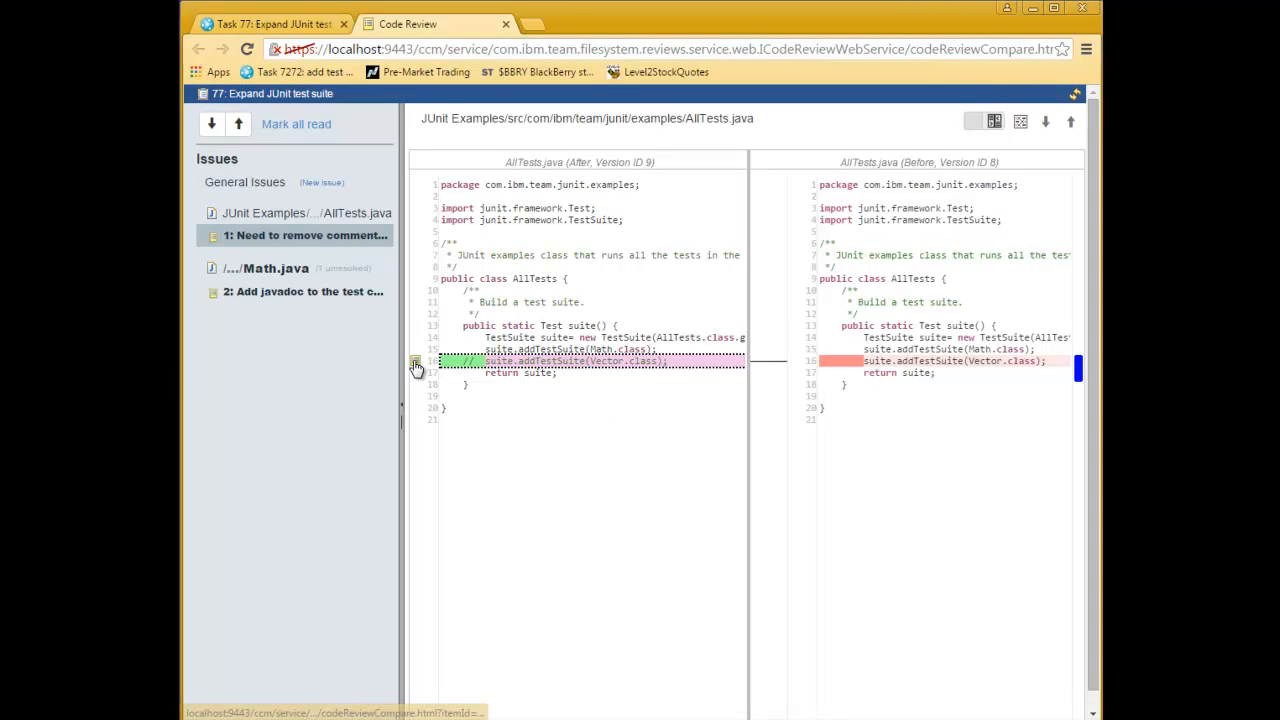
Mark issue 1 on line 16 as Must Fix with the comment 'otherwise the vector tests won't be run.' and save
{"action": "left_click", "coordinate": [416, 360]}
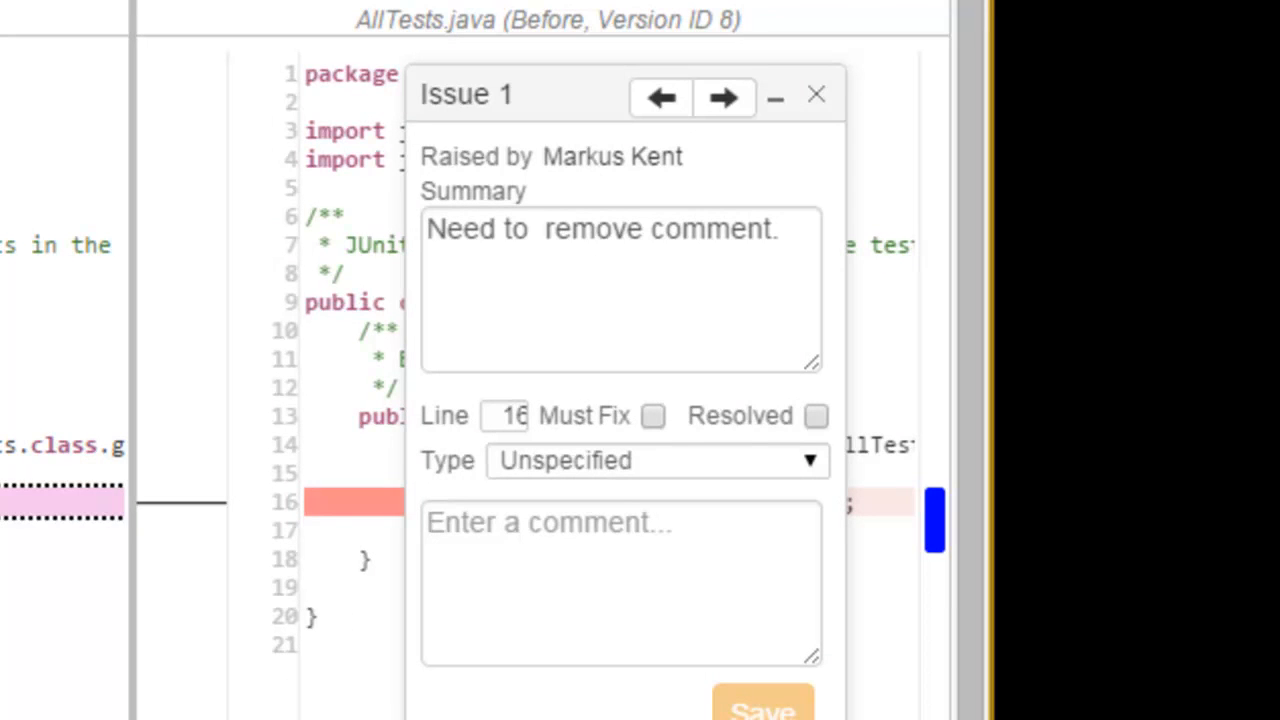
{"action": "mouse_move", "coordinate": [660, 424]}
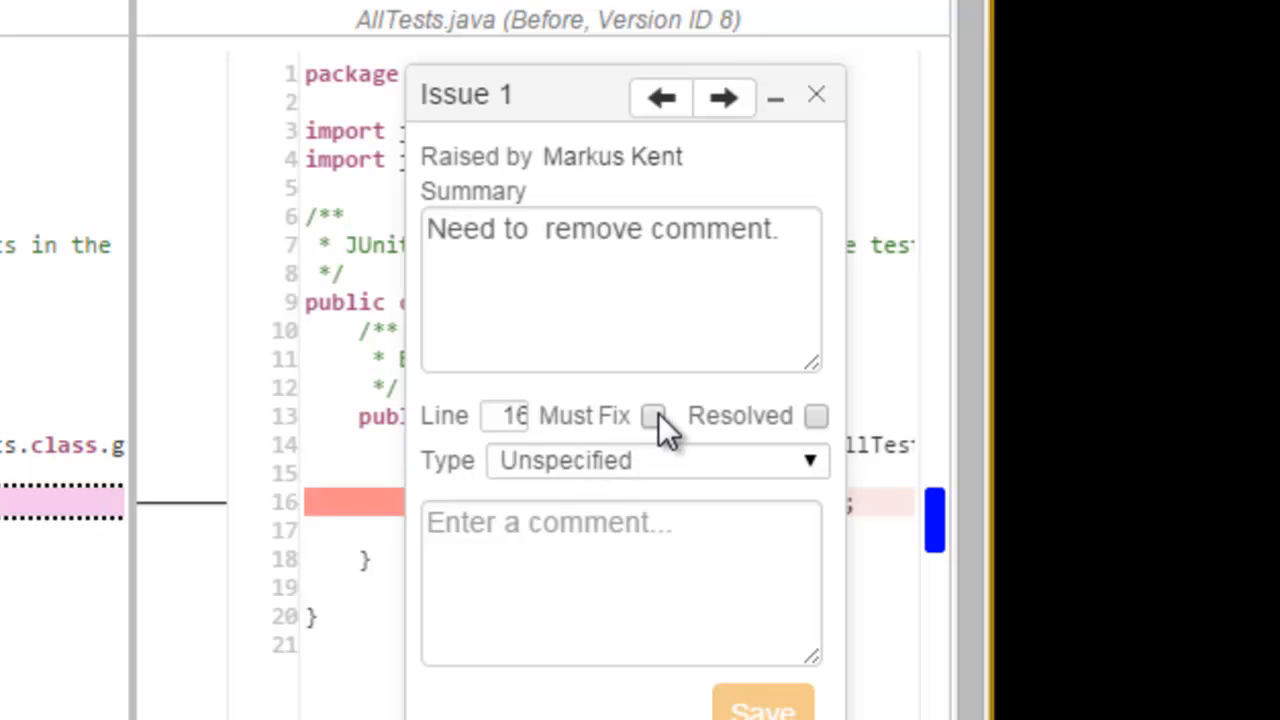
{"action": "left_click", "coordinate": [652, 414]}
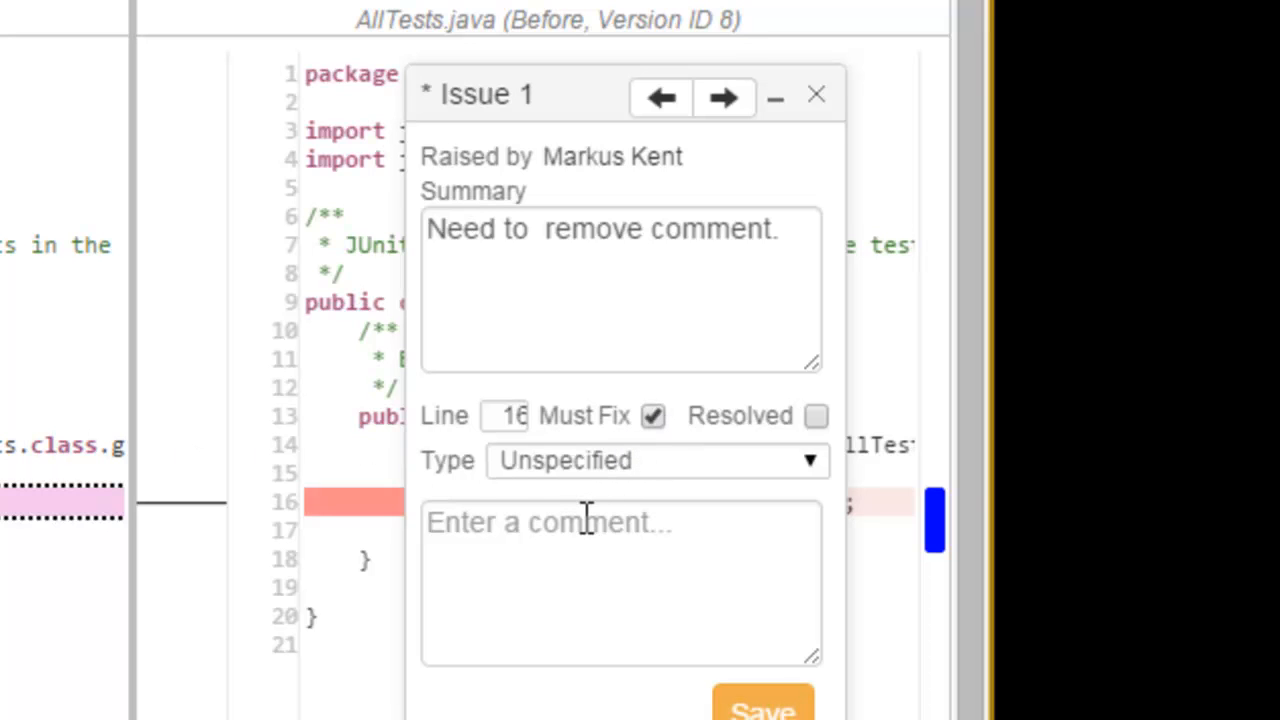
{"action": "type", "text": "Important,"}
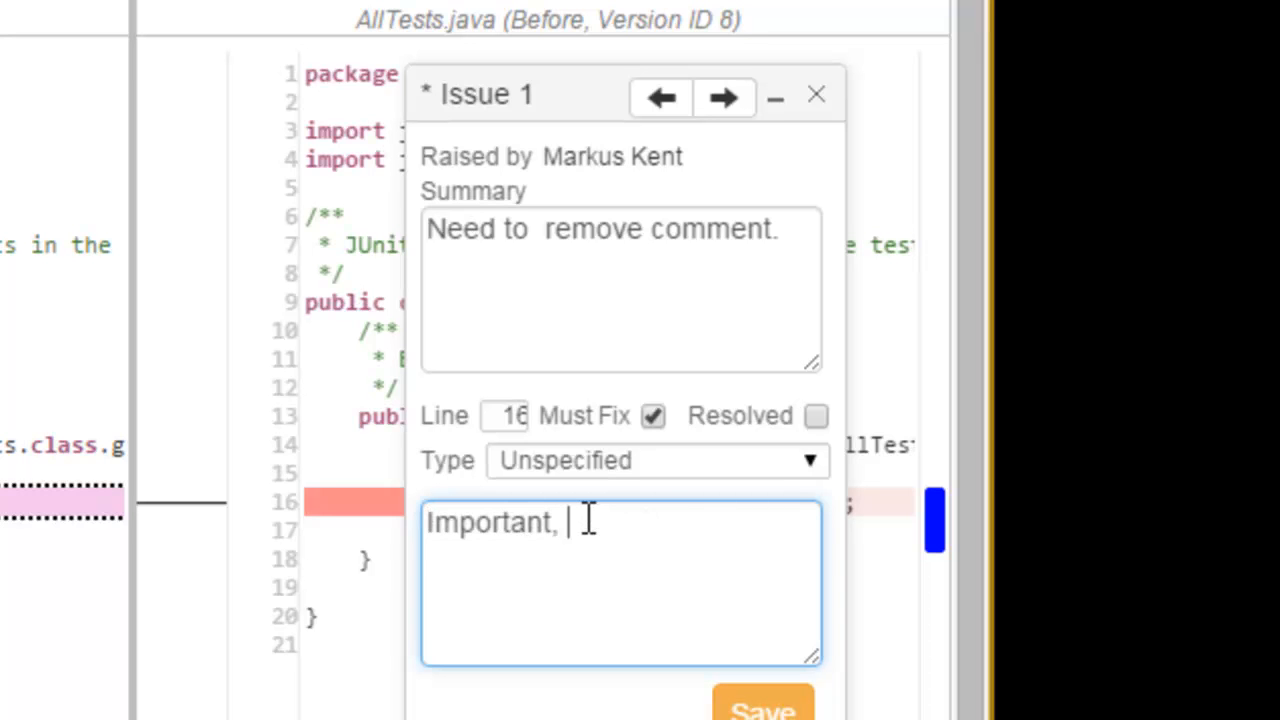
{"action": "type", "text": "otherwise the vector tests won't be run."}
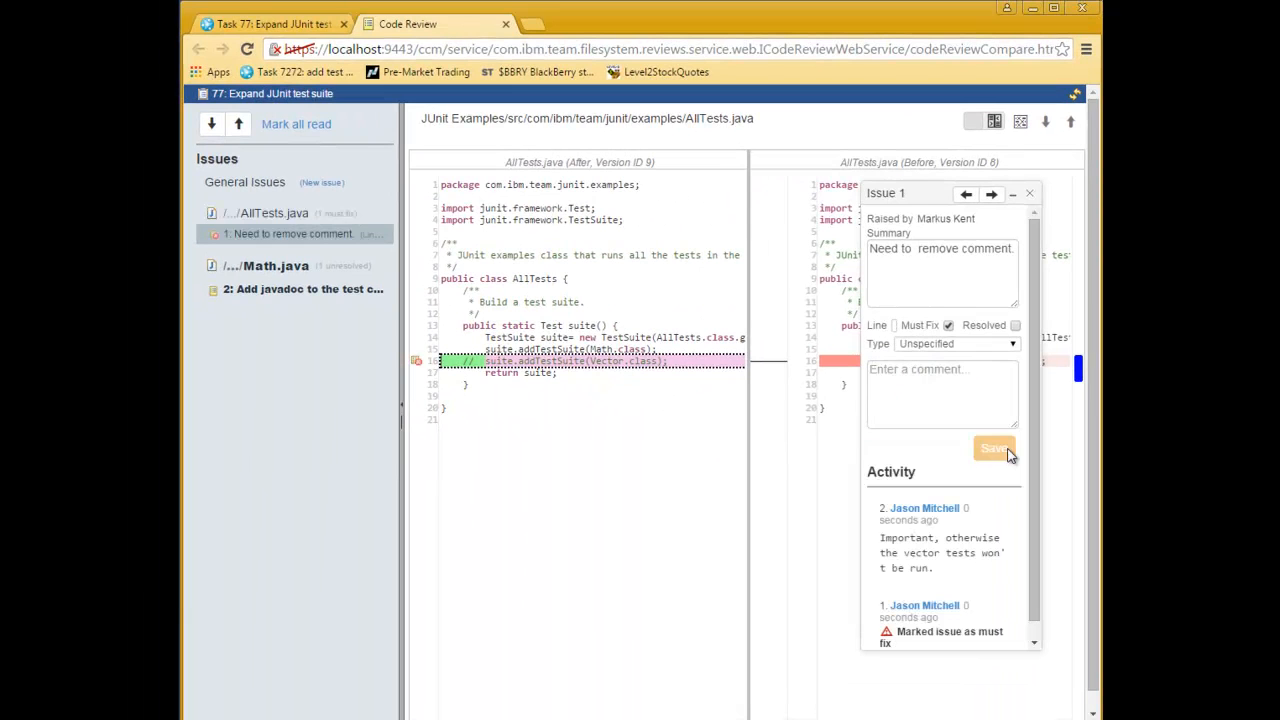
{"action": "left_click", "coordinate": [994, 448]}
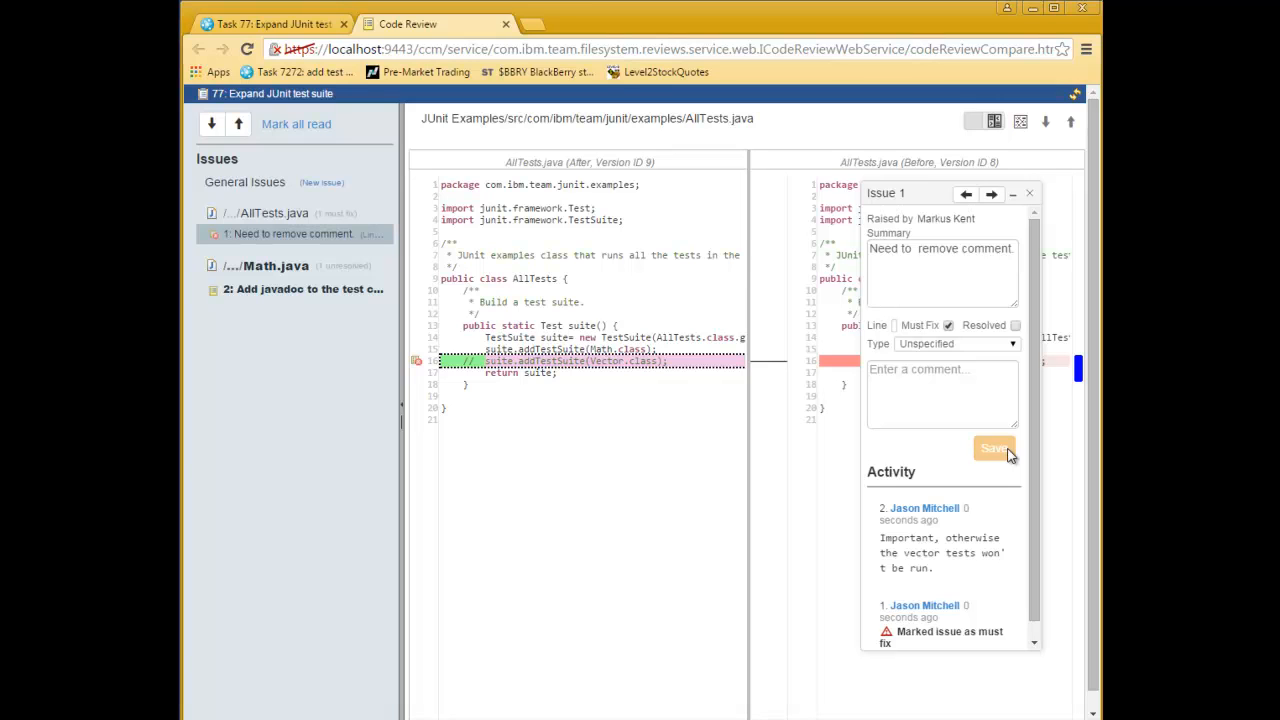
{"action": "mouse_move", "coordinate": [1032, 194]}
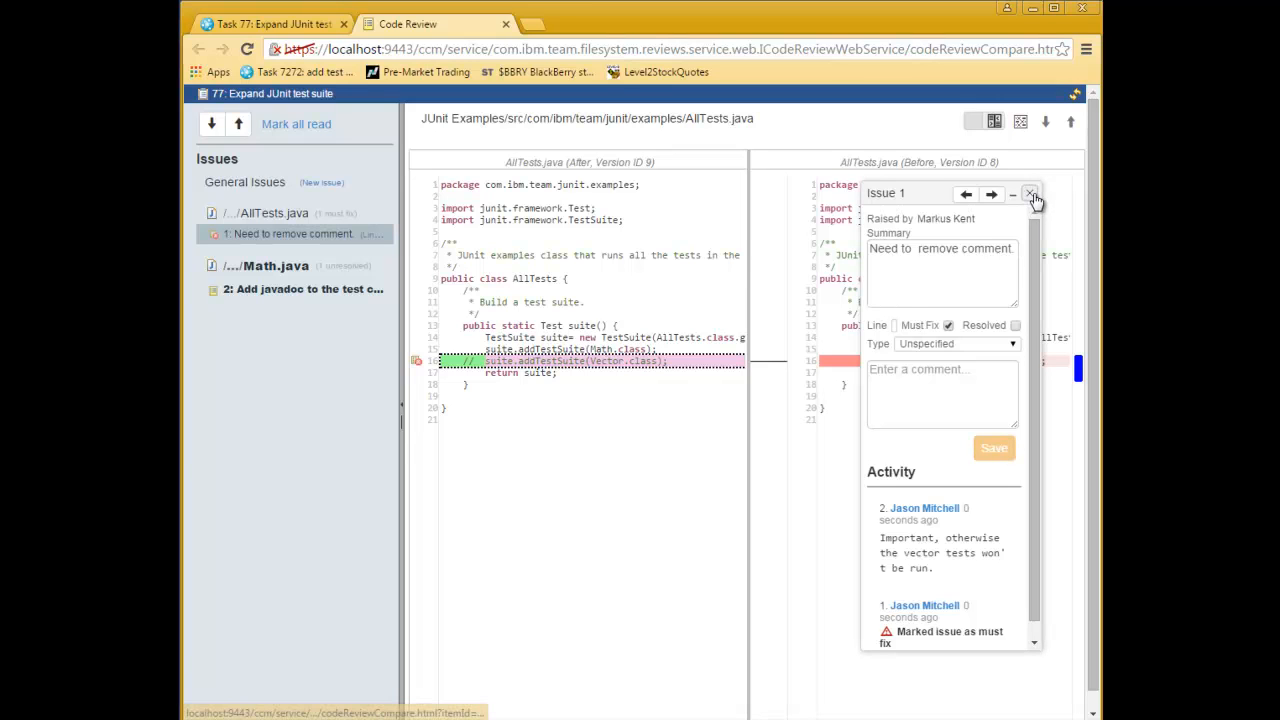
Close issue 1 and start a must-fix general issue 'Missing copyright statements' with a comment
{"action": "left_click", "coordinate": [1032, 192]}
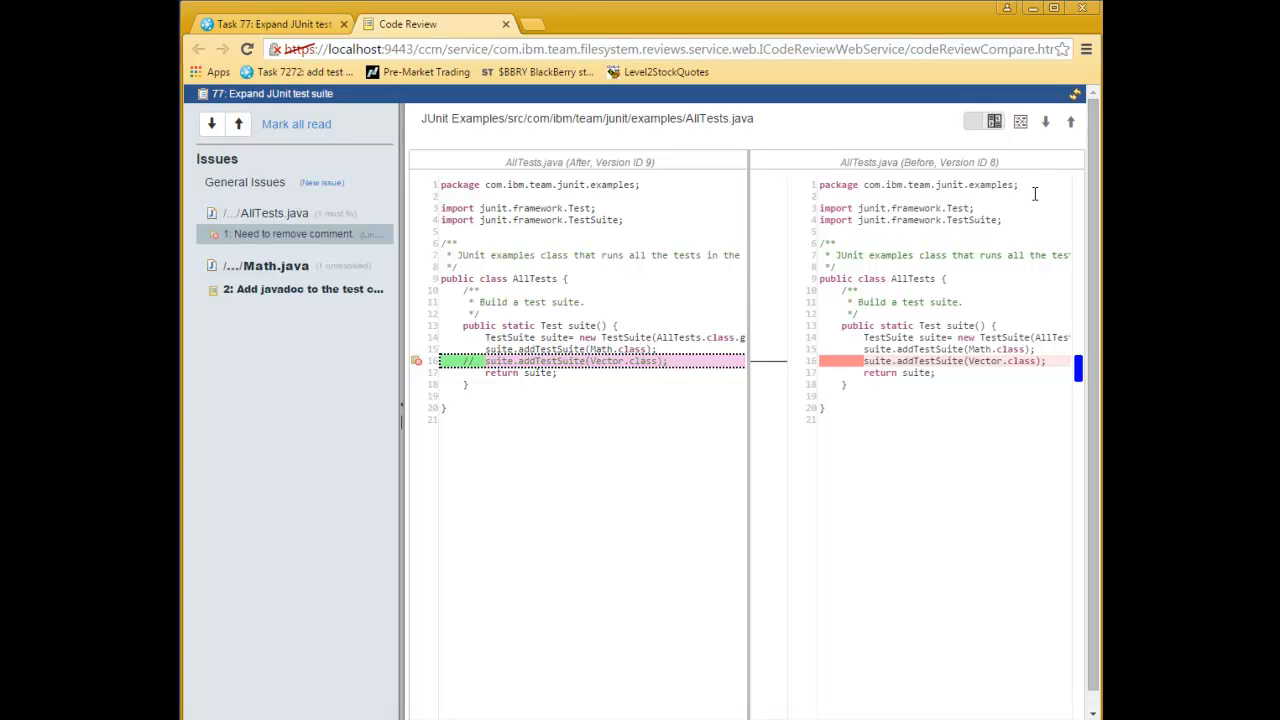
{"action": "left_click", "coordinate": [322, 184]}
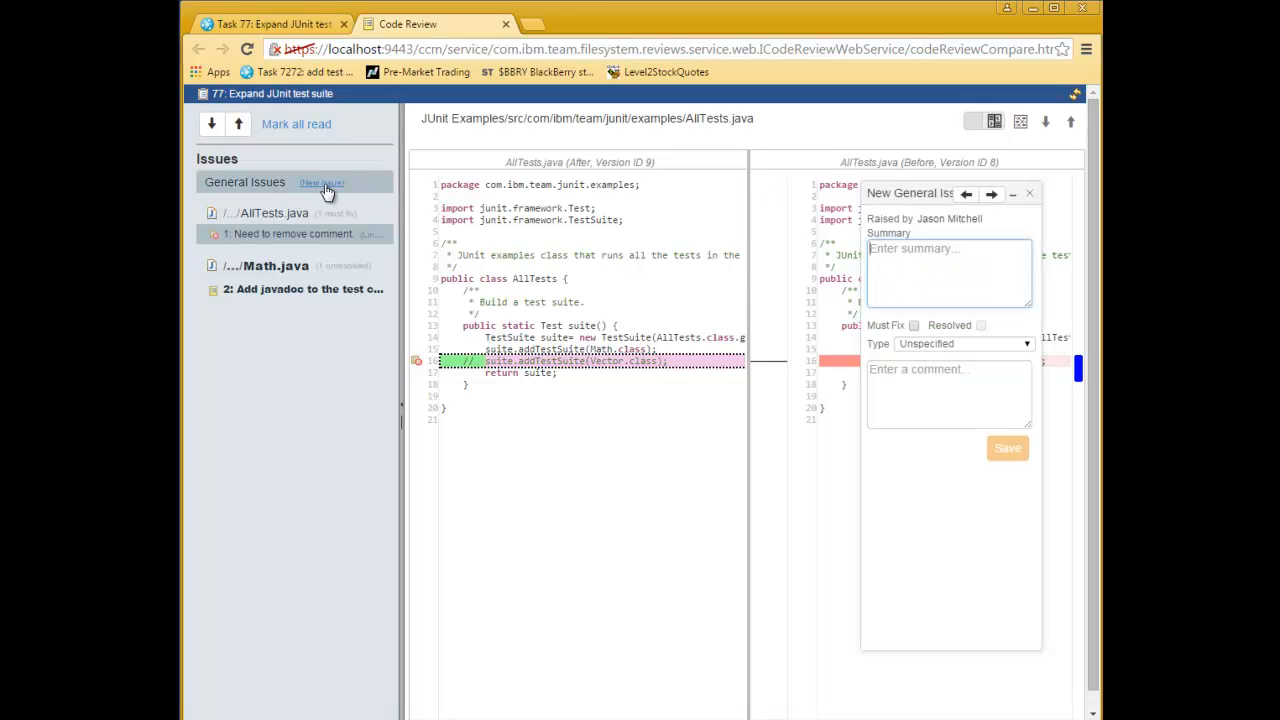
{"action": "left_click", "coordinate": [948, 260]}
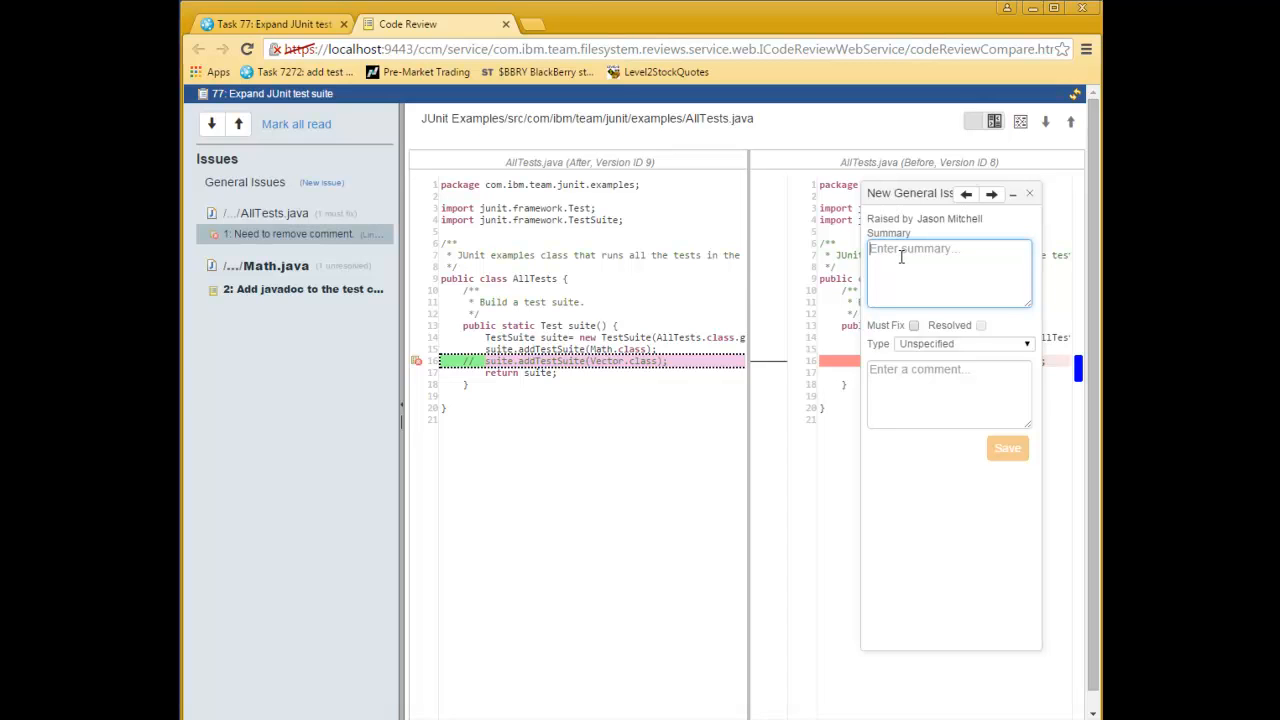
{"action": "left_click", "coordinate": [1008, 448]}
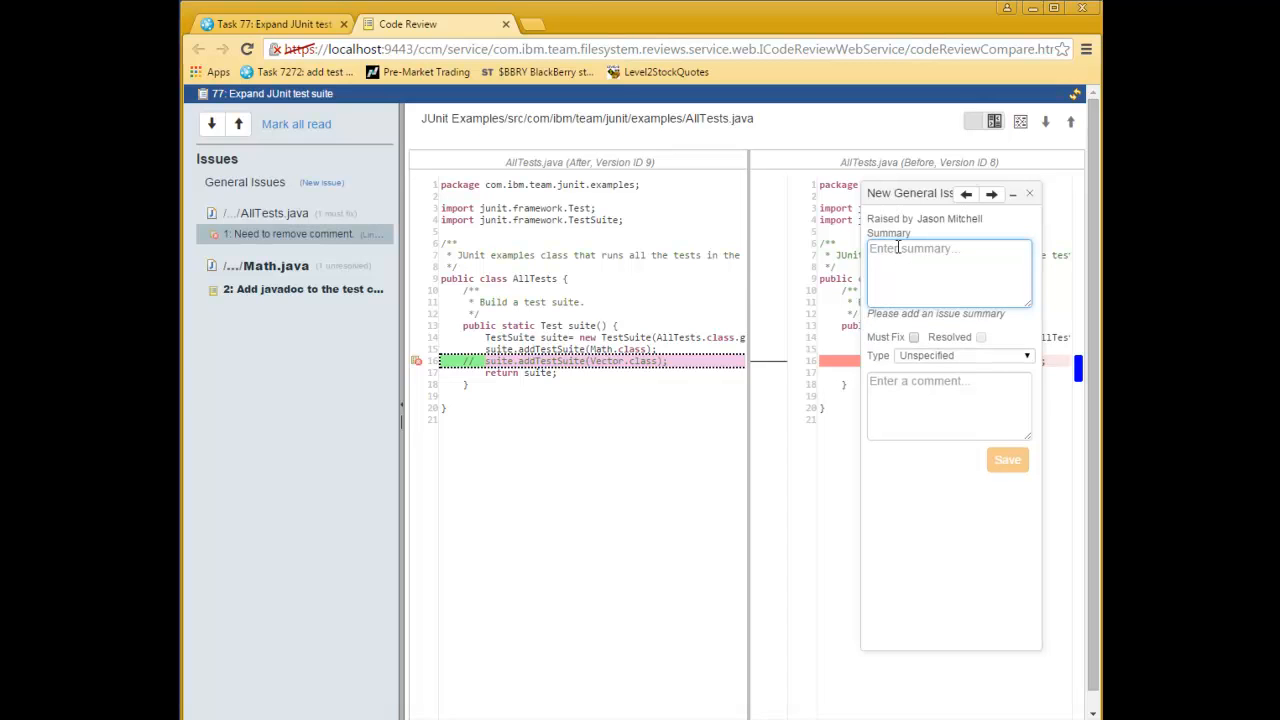
{"action": "type", "text": "Missing copyright statements."}
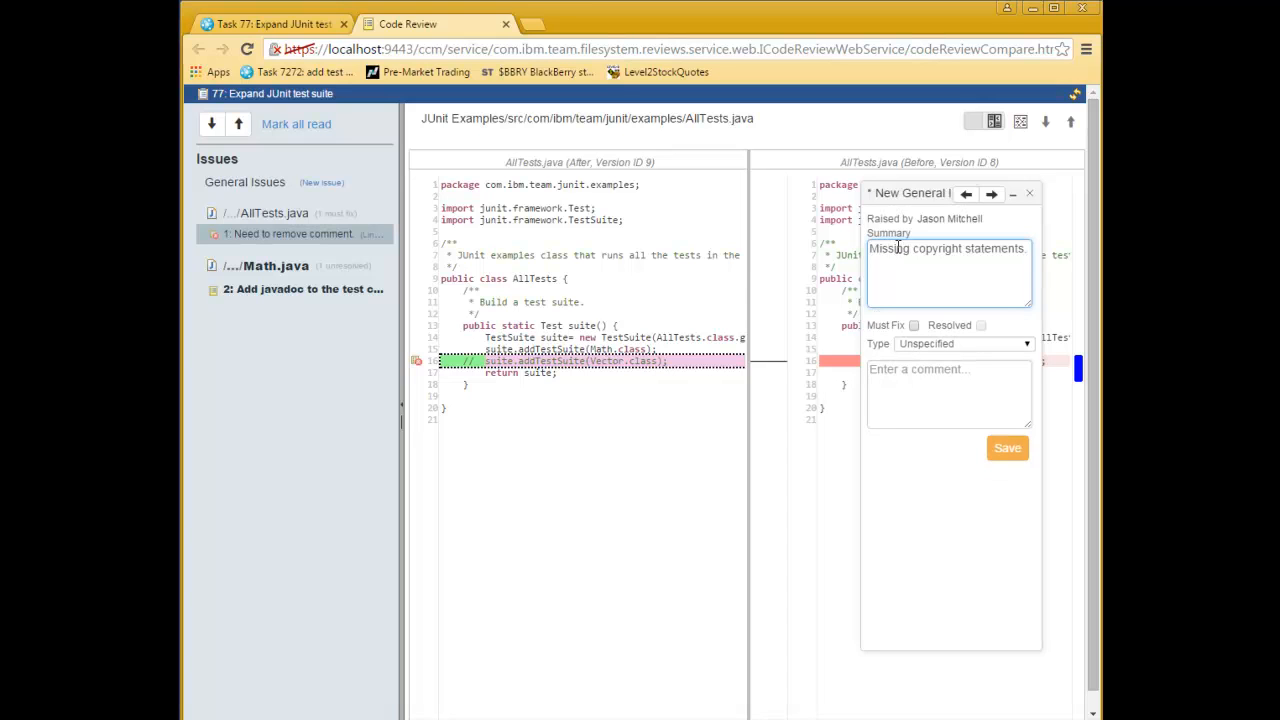
{"action": "left_click", "coordinate": [912, 324]}
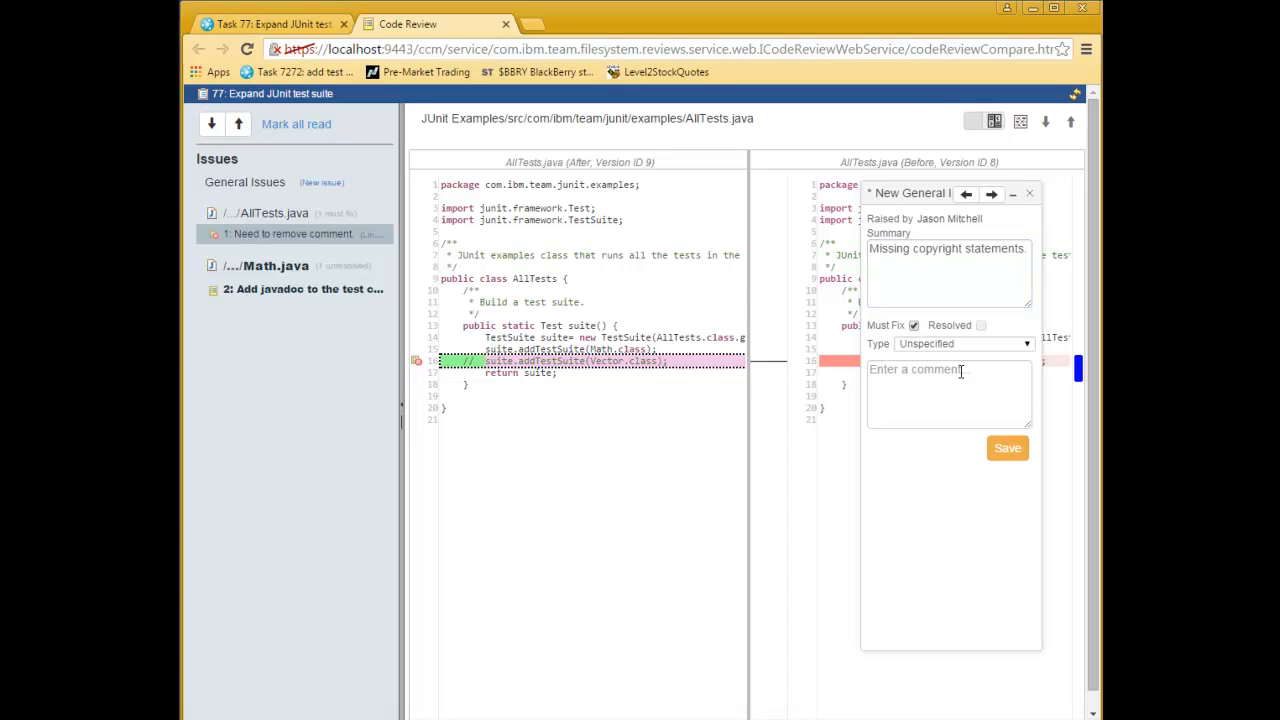
{"action": "left_click", "coordinate": [1008, 448]}
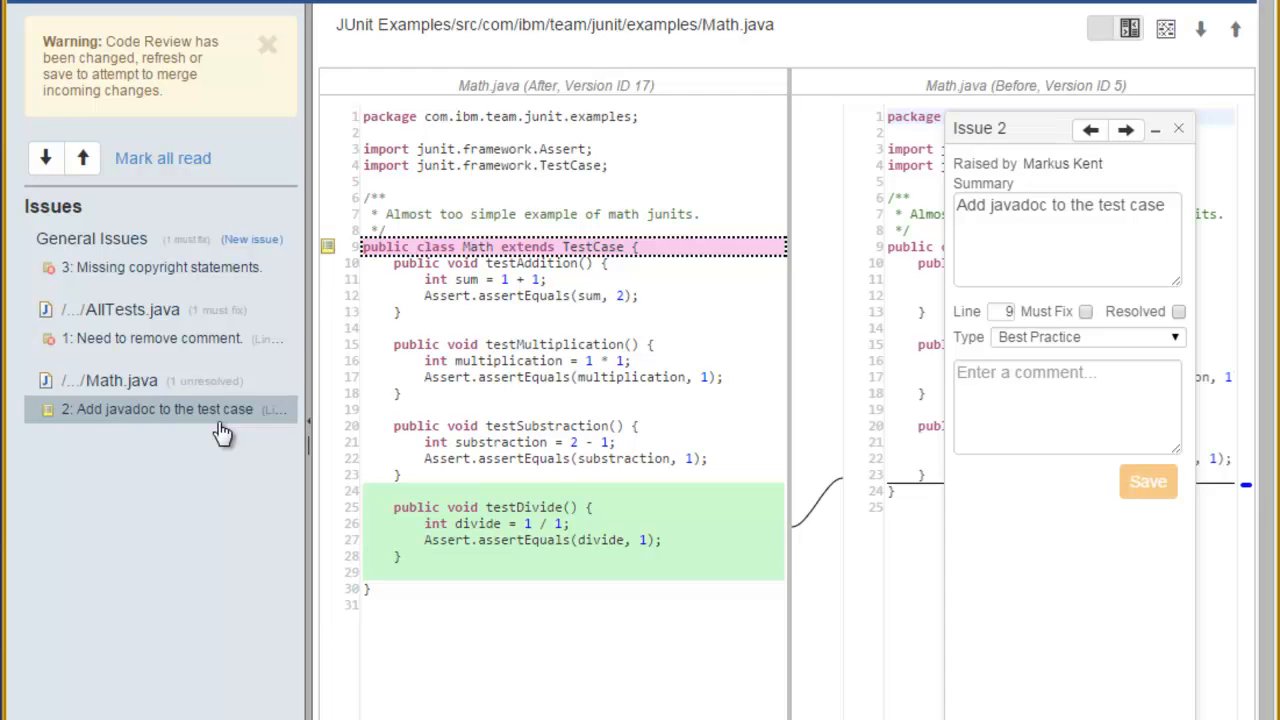
{"action": "mouse_move", "coordinate": [232, 428]}
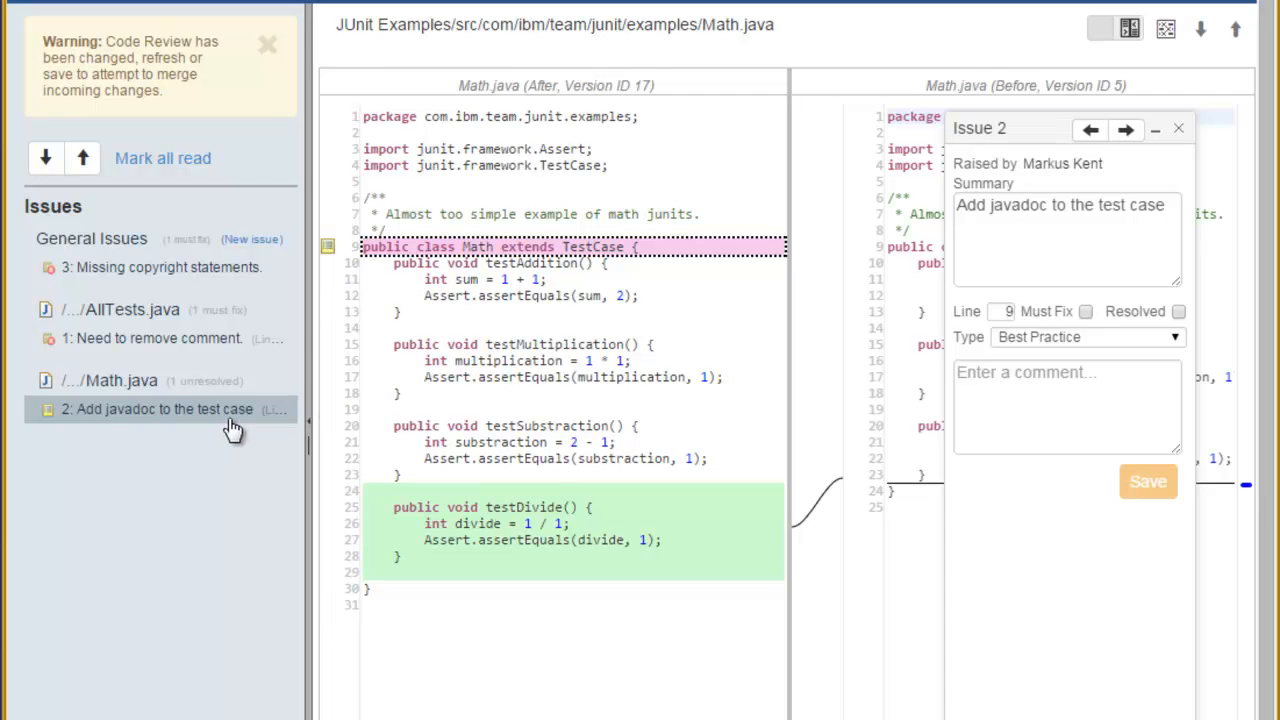
Close the javadoc issue details and start a new issue on the testDivide method
{"action": "left_click", "coordinate": [1178, 128]}
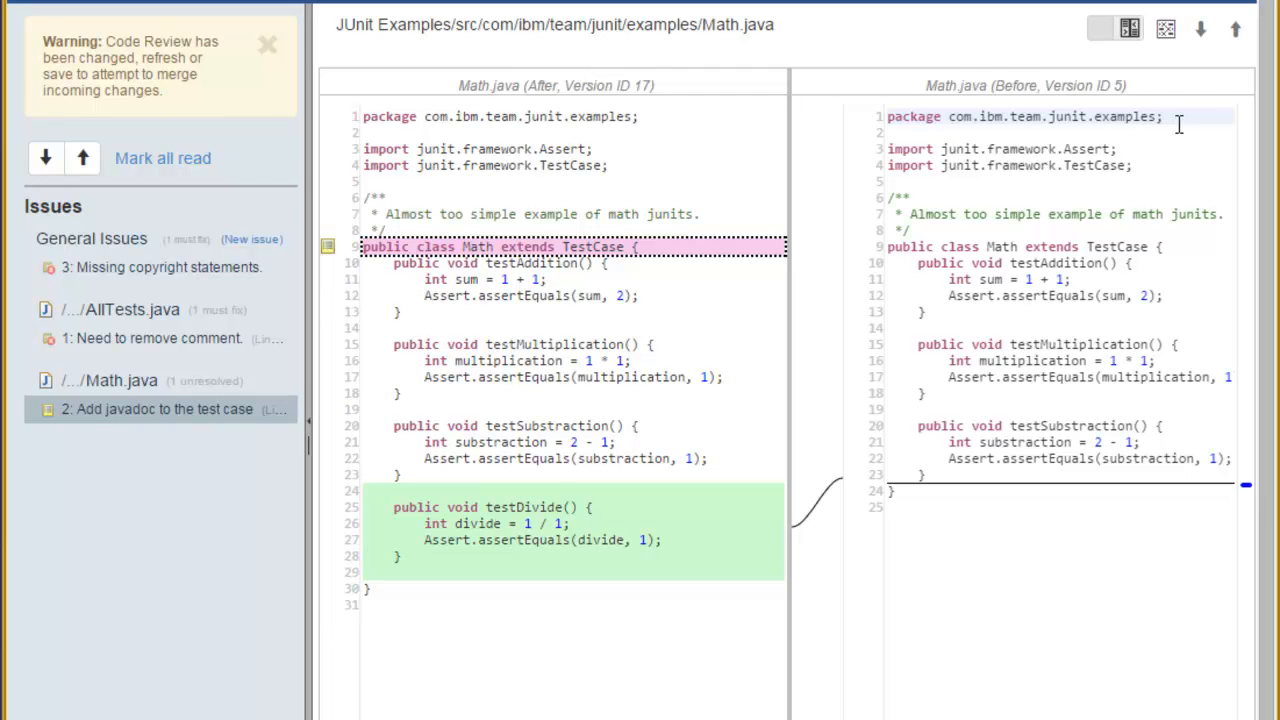
{"action": "left_click", "coordinate": [268, 44]}
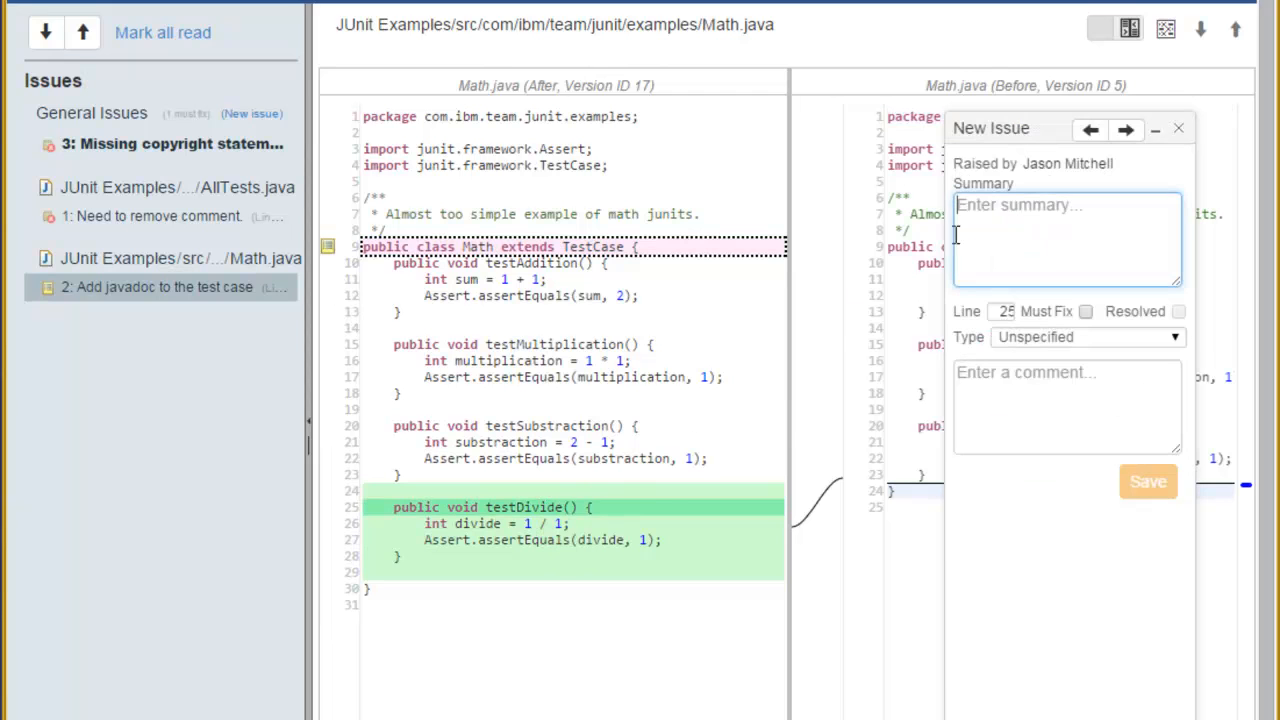
Save a Best Practice issue 'Change method name to be more consistent.' commented 'Use testDivision.'
{"action": "type", "text": "Change"}
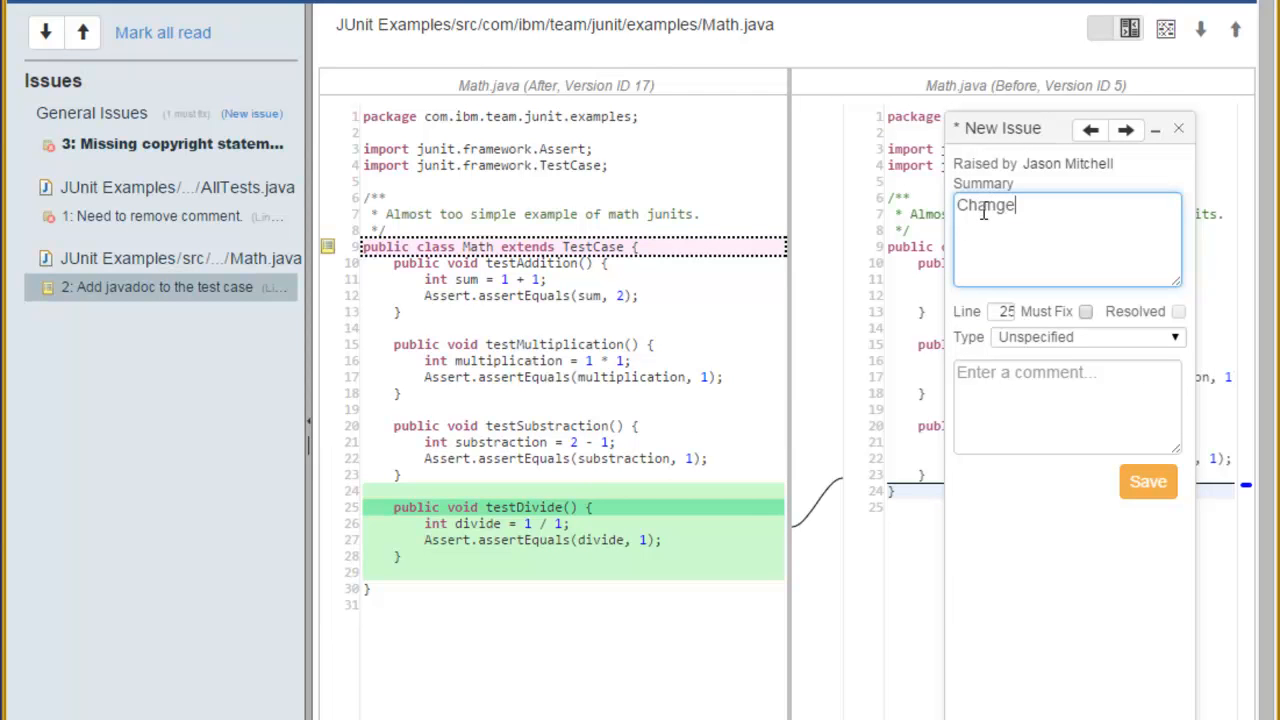
{"action": "type", "text": "method name to be more consistent."}
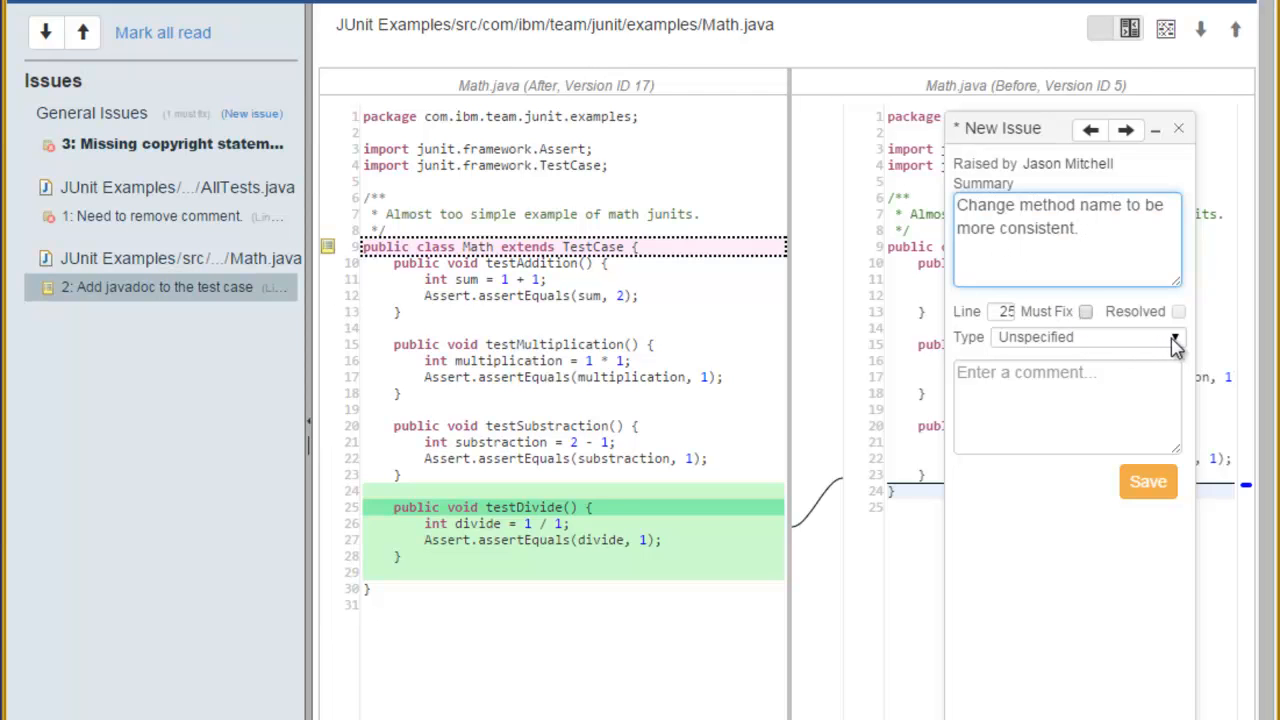
{"action": "left_click", "coordinate": [1176, 336]}
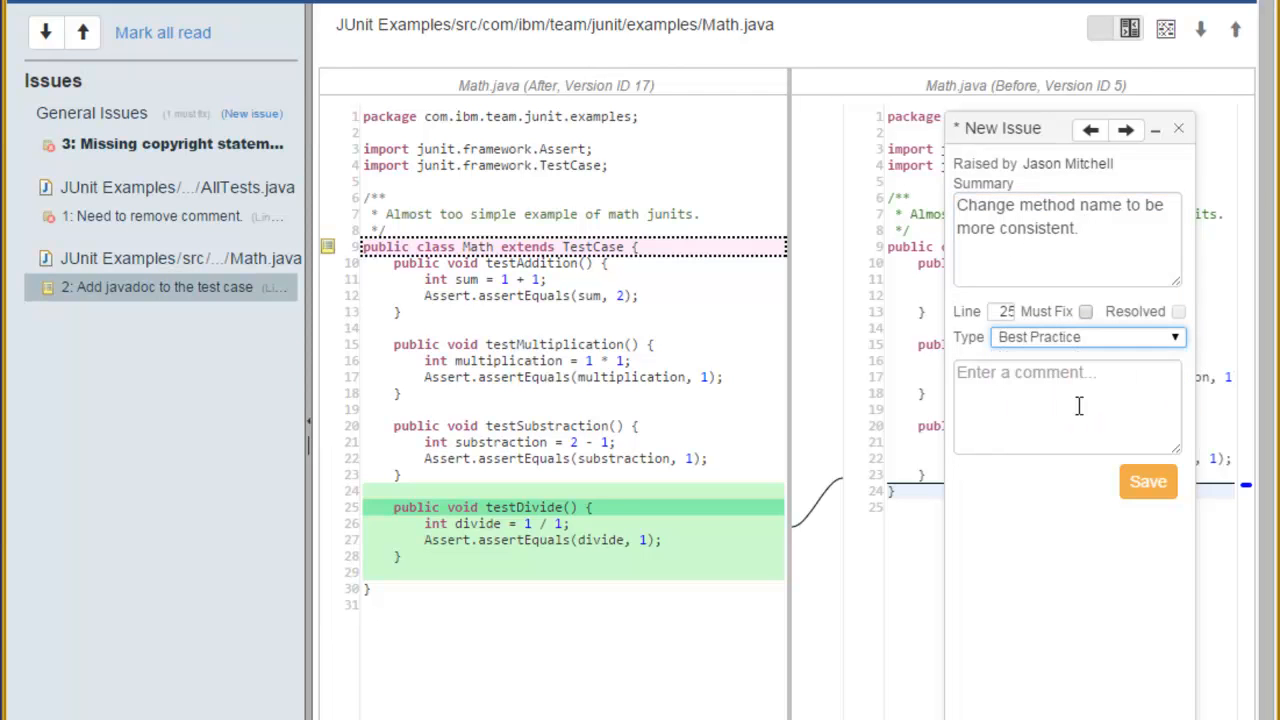
{"action": "type", "text": "Use"}
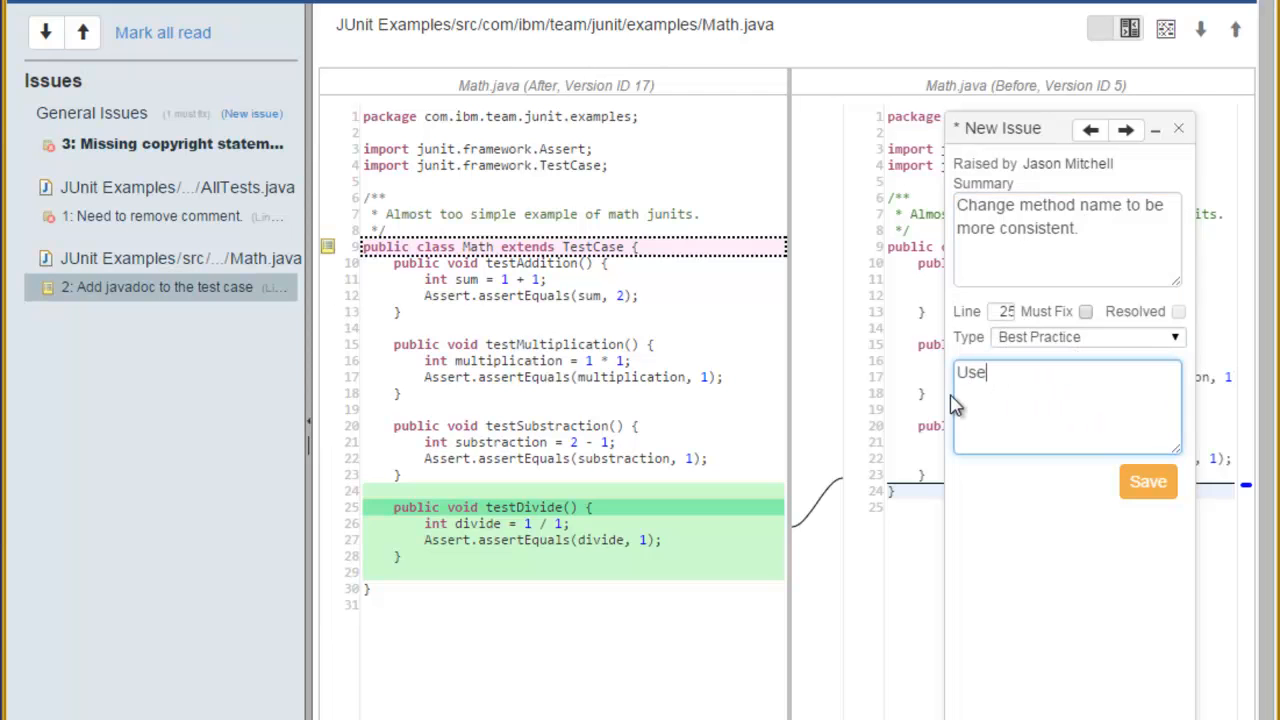
{"action": "type", "text": "testDivision."}
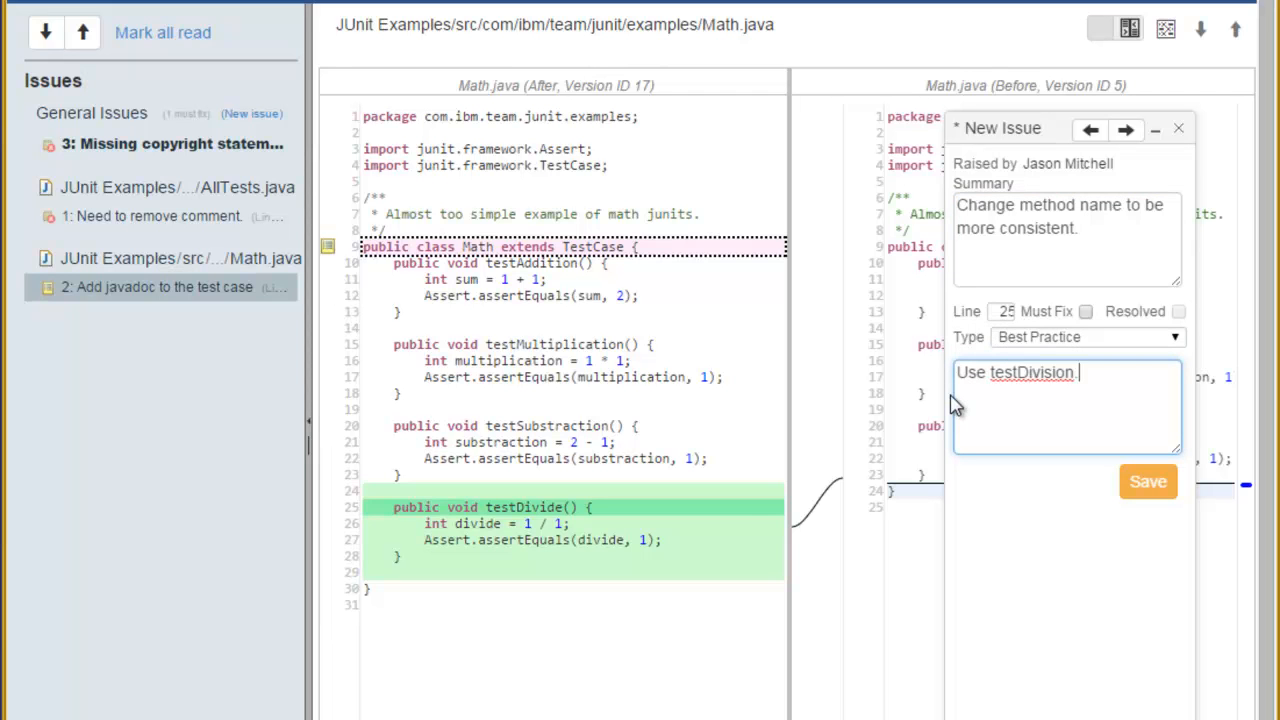
{"action": "left_click", "coordinate": [1148, 480]}
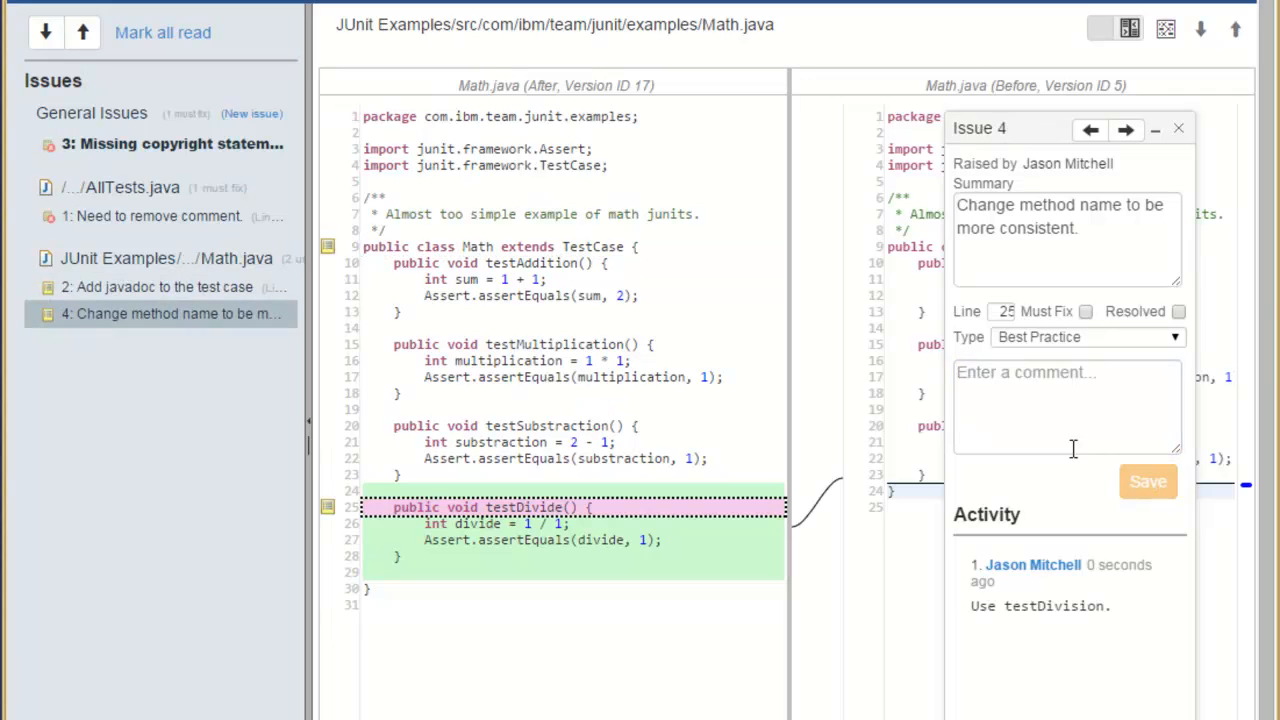
Start a new issue on the Math class declaration line
{"action": "left_click", "coordinate": [540, 270]}
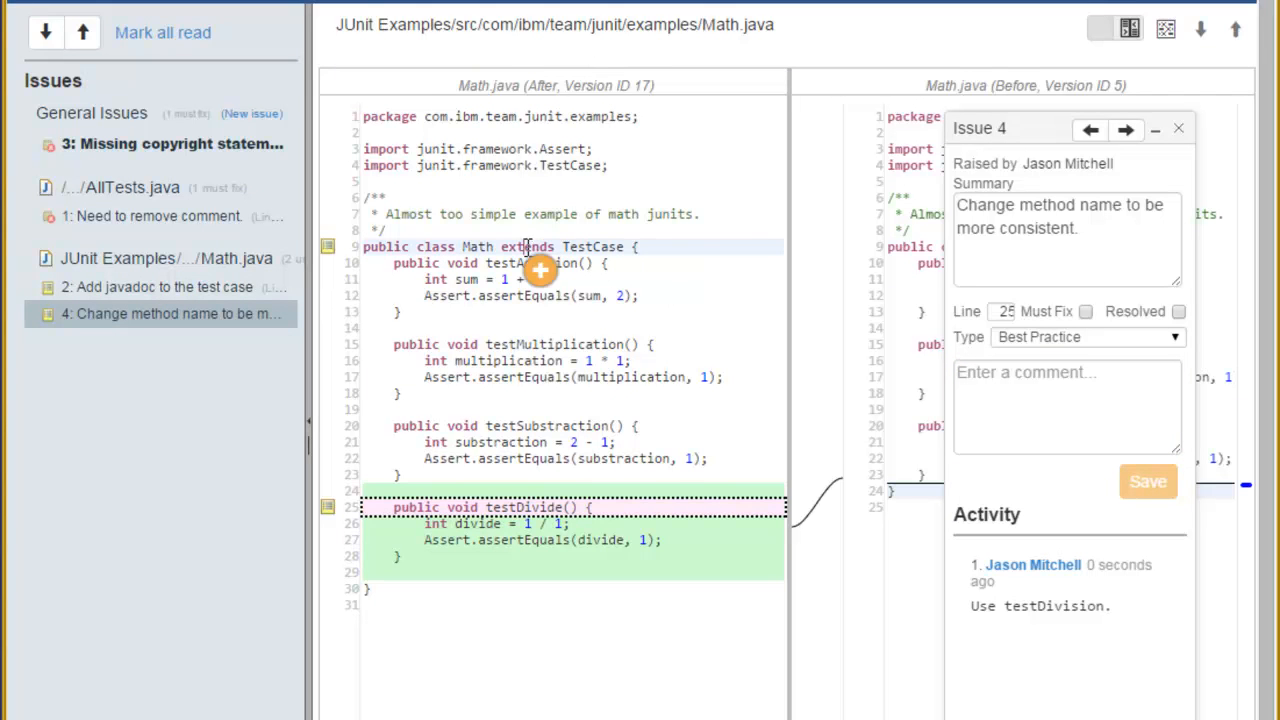
{"action": "left_click", "coordinate": [1124, 130]}
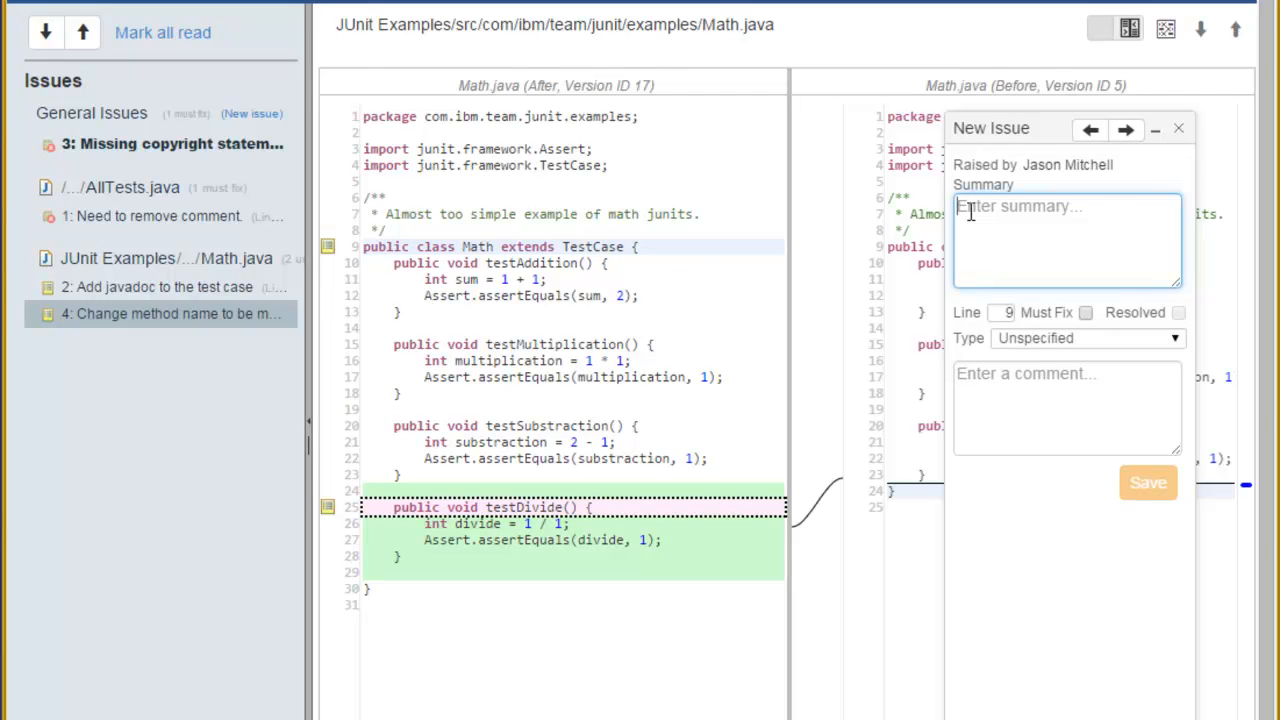
Save a must-fix issue 'Add test for Modulo' commented 'As agreed during our planning meeting.'
{"action": "type", "text": "Add test for Modulo"}
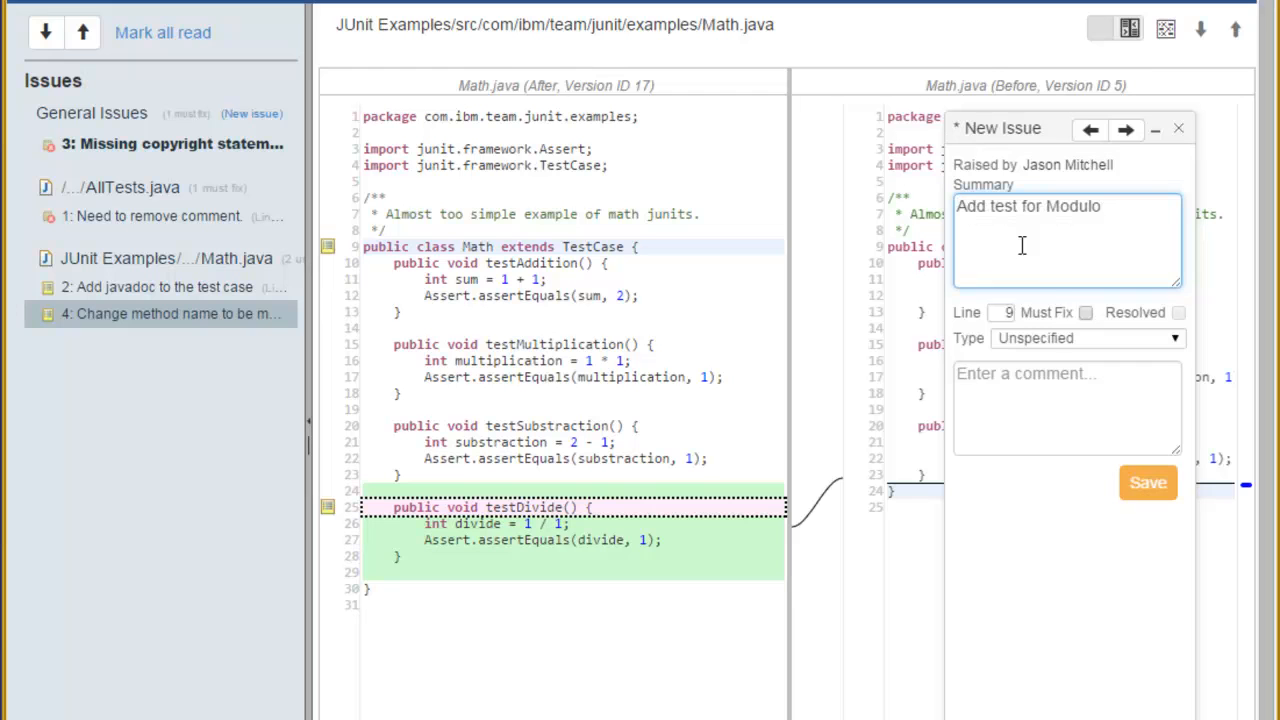
{"action": "left_click", "coordinate": [1084, 312]}
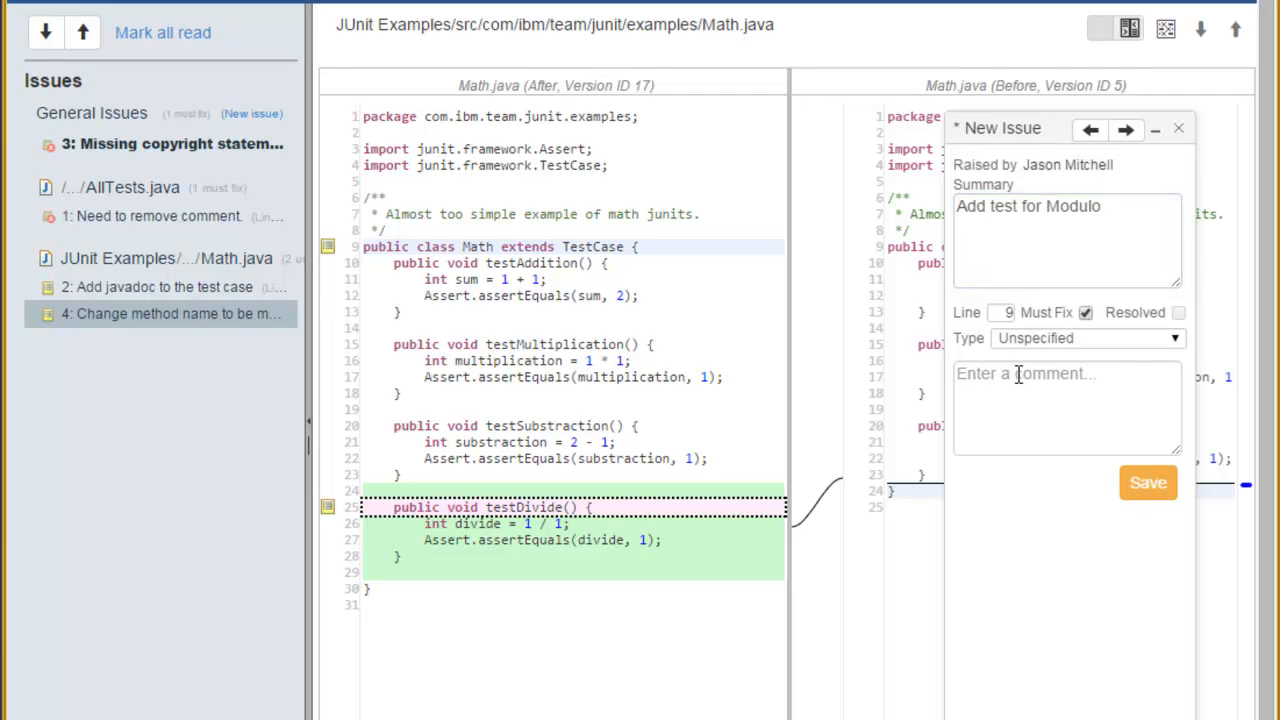
{"action": "type", "text": "As agreed during our planning meeting."}
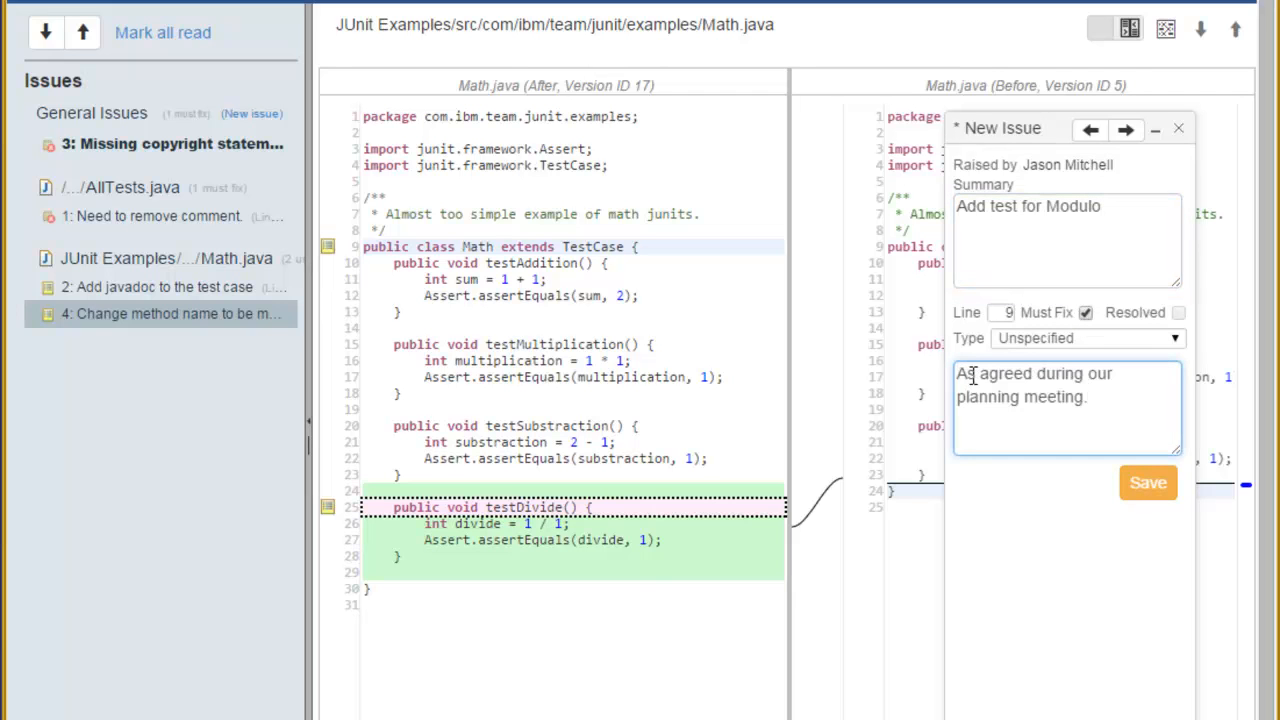
{"action": "left_click", "coordinate": [1148, 482]}
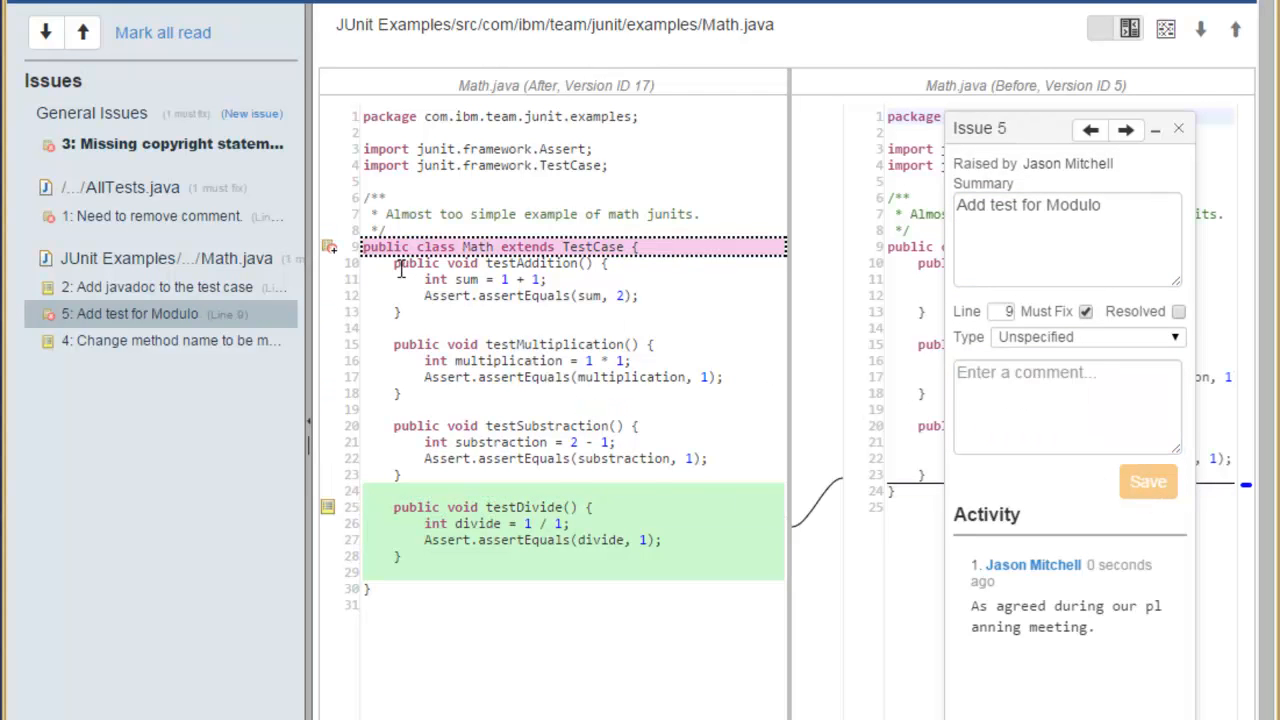
{"action": "mouse_move", "coordinate": [328, 248]}
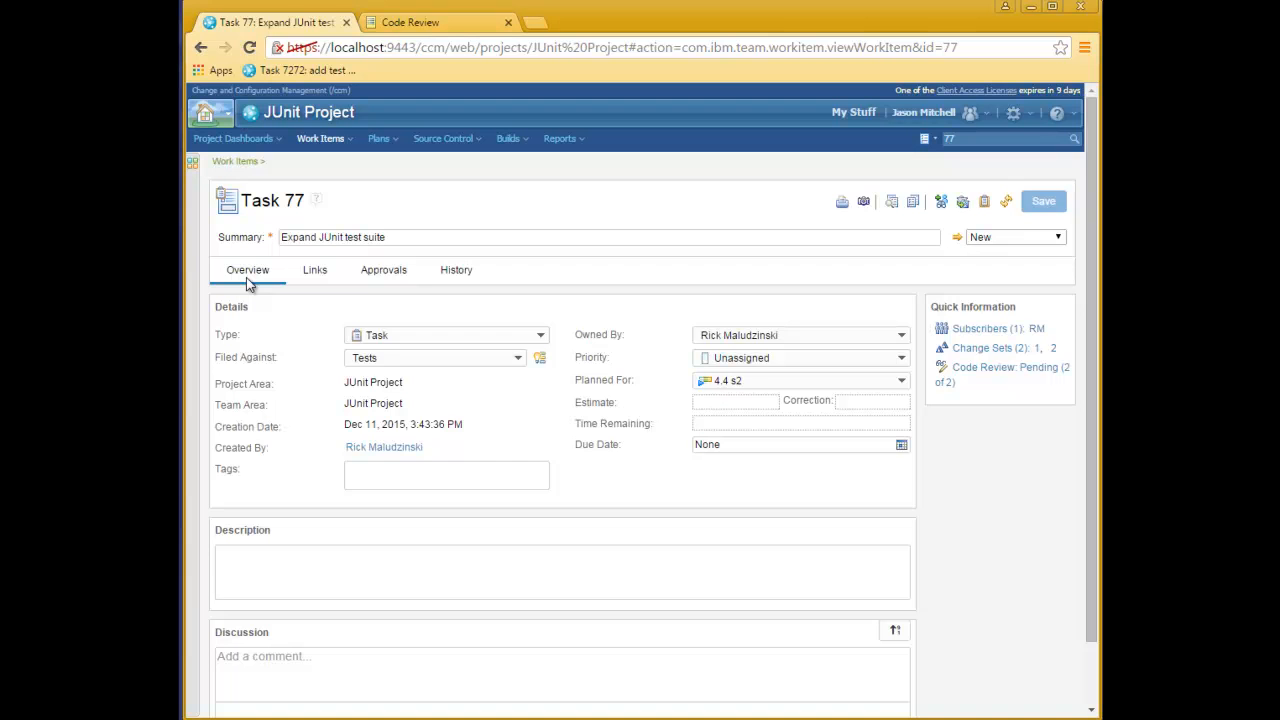
Show Task 77's approvals and expand the AllTests.java and Math.java review details
{"action": "left_click", "coordinate": [384, 270]}
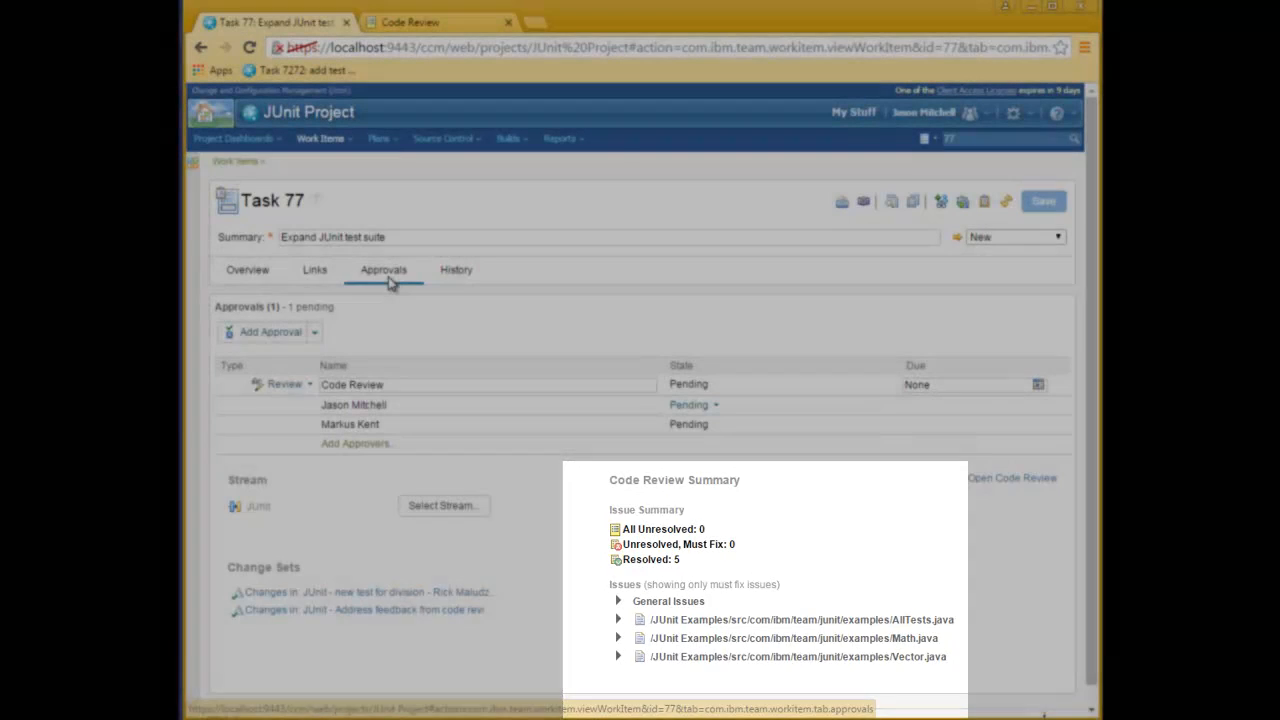
{"action": "left_click", "coordinate": [618, 620]}
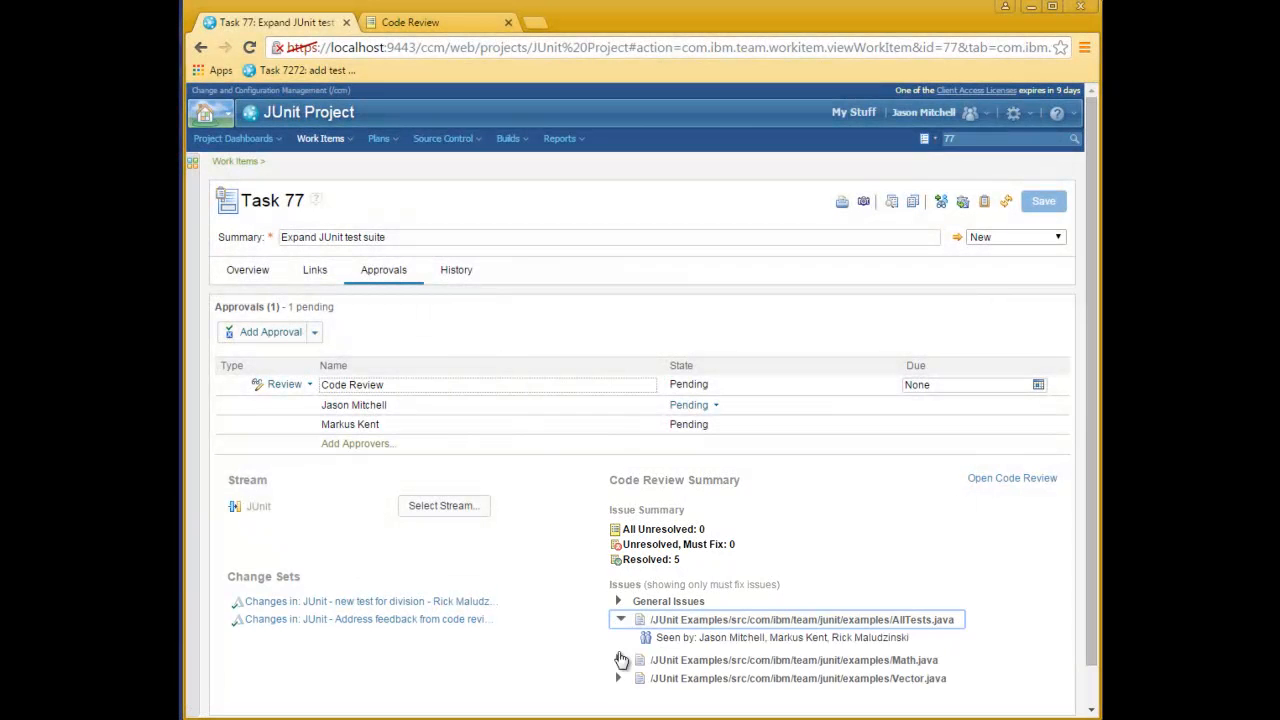
{"action": "left_click", "coordinate": [620, 660]}
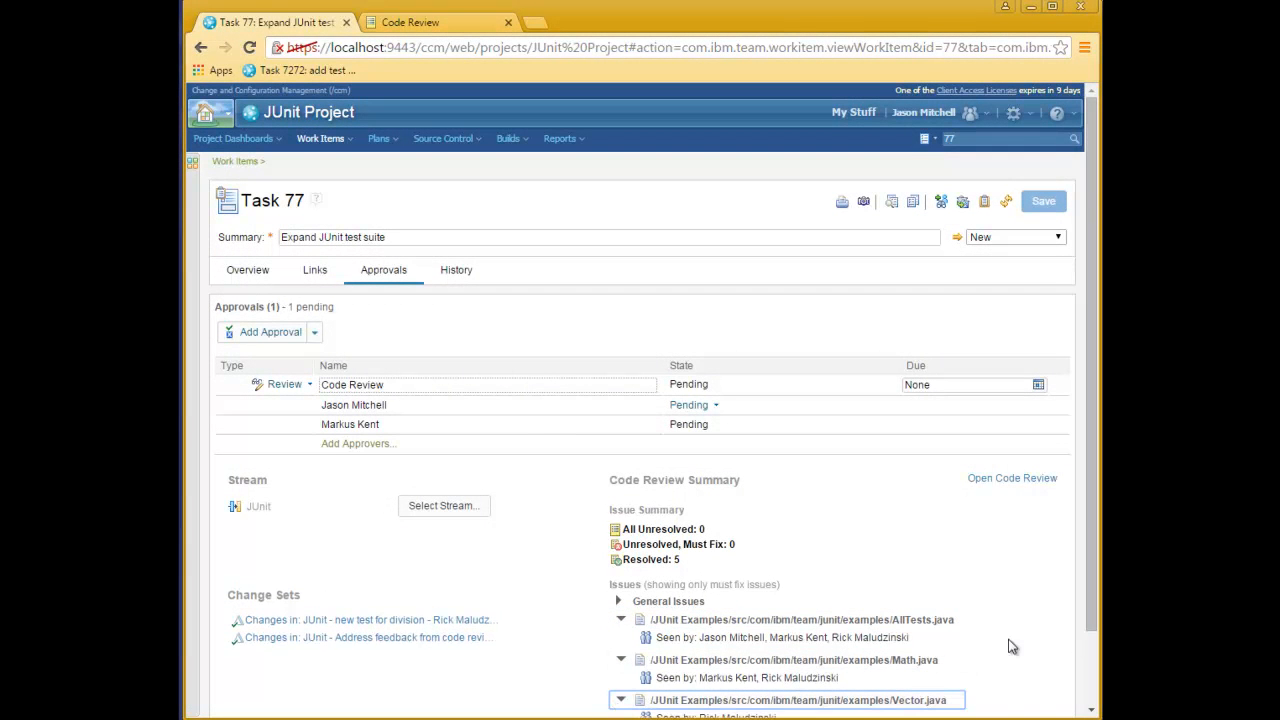
{"action": "scroll", "scroll_direction": "down", "scroll_amount": 3}
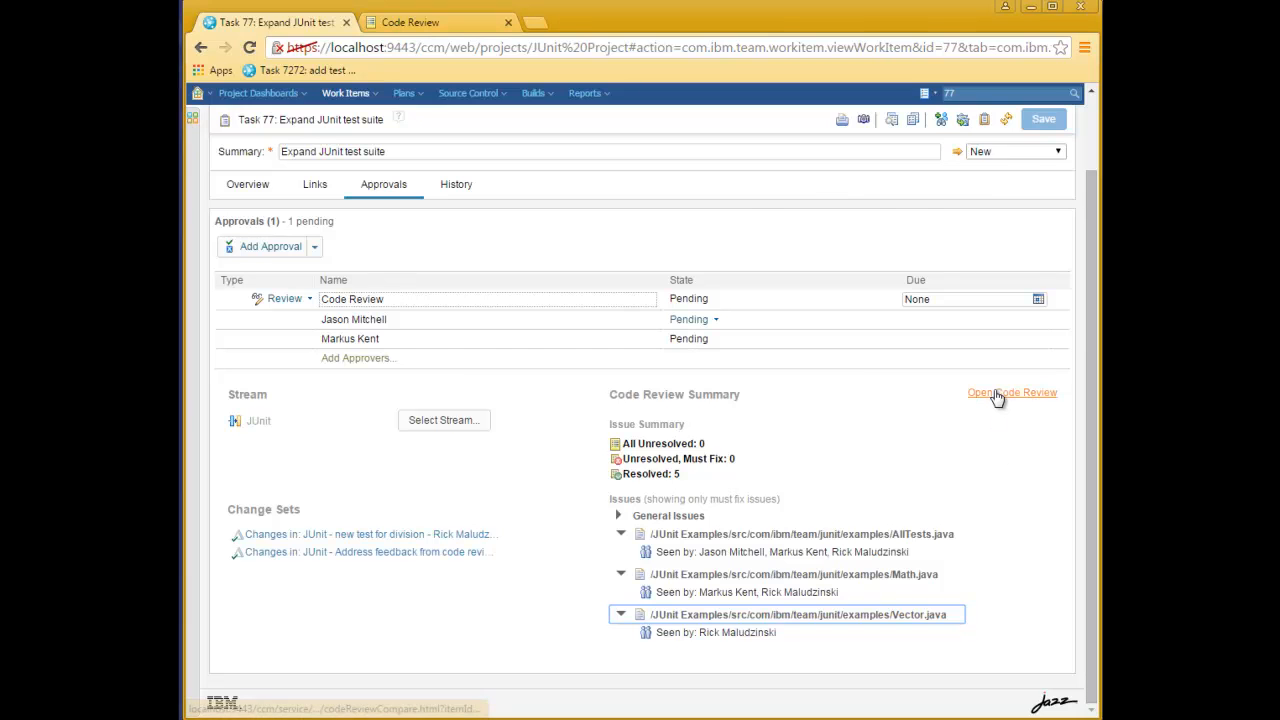
Reopen the code review and check the copyright and remove-comment issues on AllTests.java show resolved
{"action": "left_click", "coordinate": [1012, 392]}
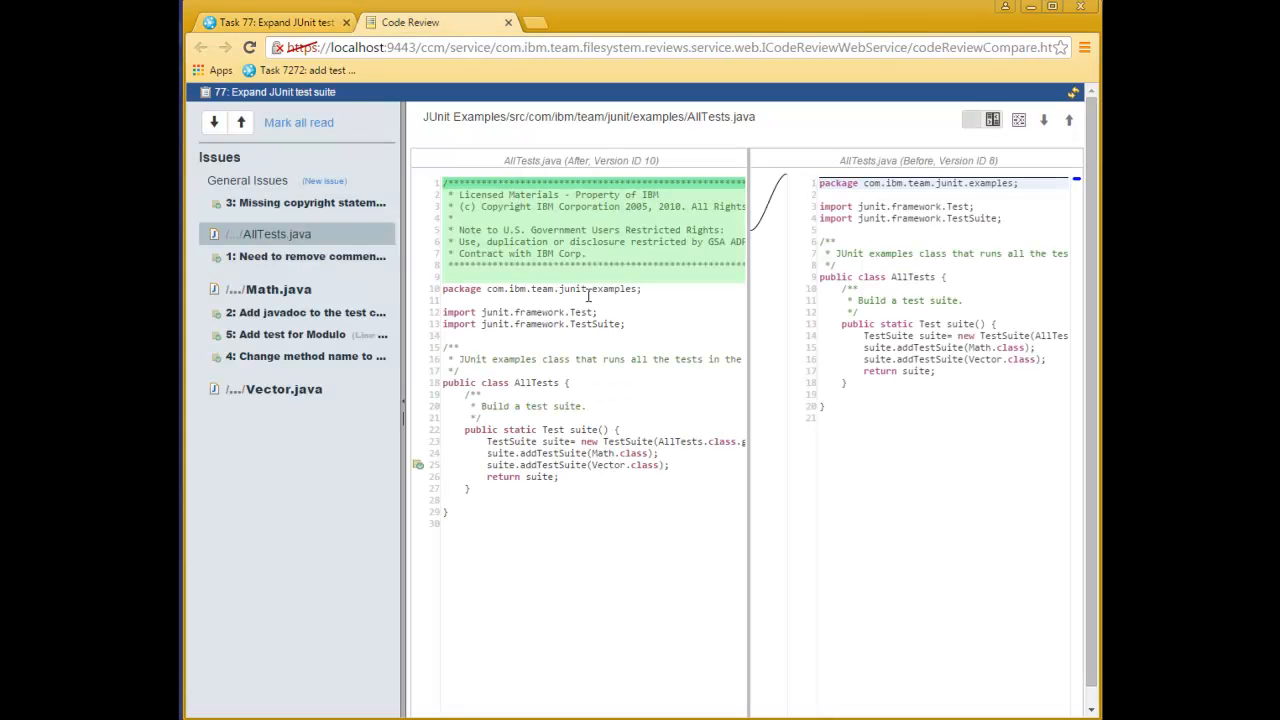
{"action": "left_click", "coordinate": [308, 202]}
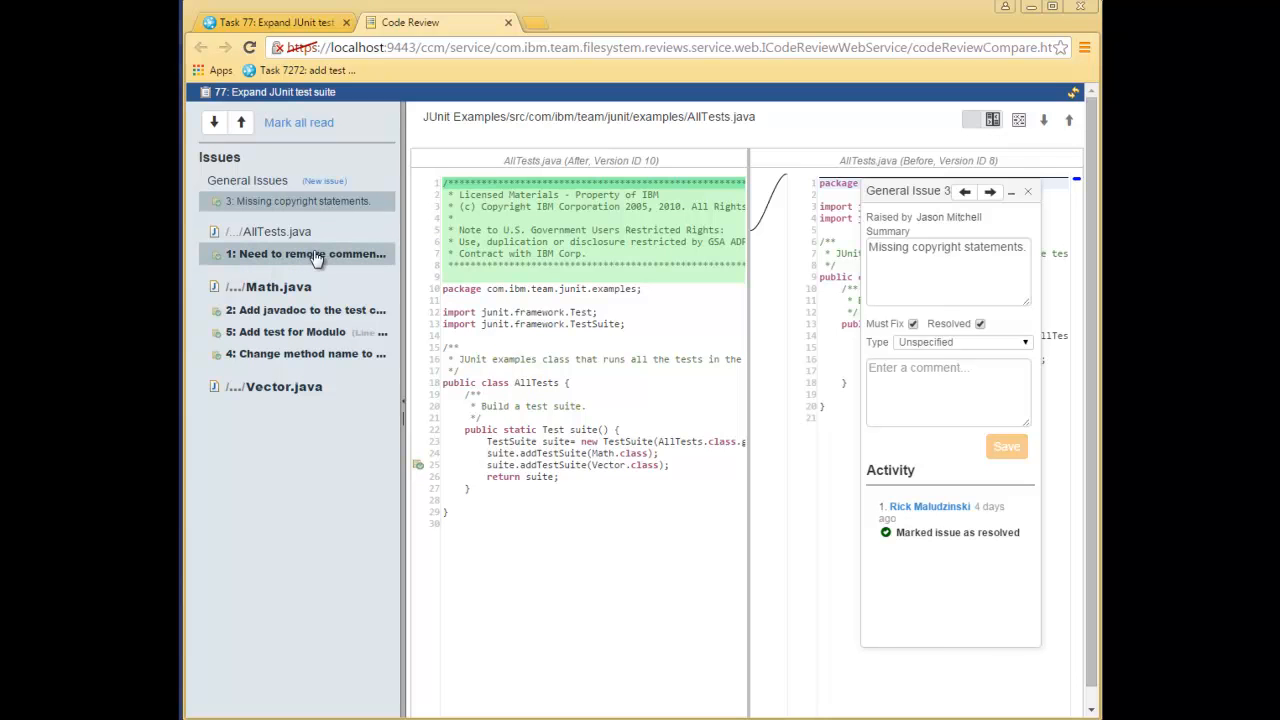
{"action": "left_click", "coordinate": [300, 252]}
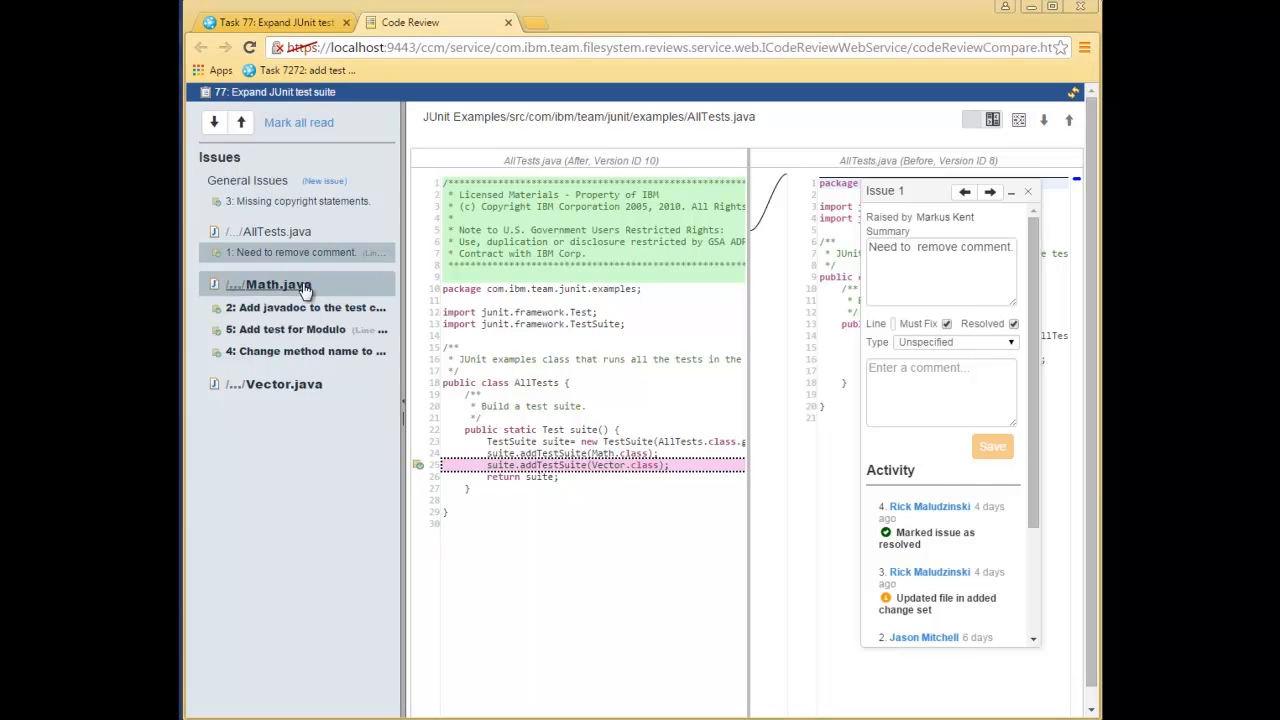
{"action": "left_click", "coordinate": [270, 284]}
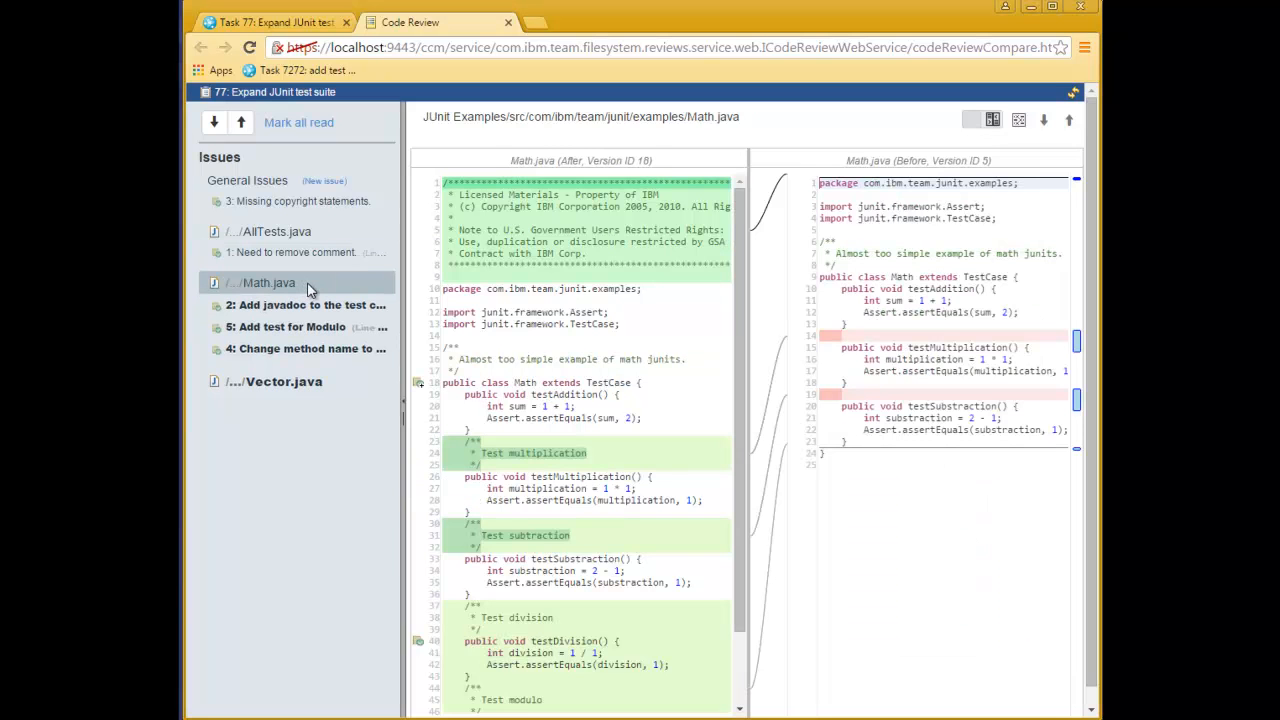
Review the Math.java javadoc, Modulo test and method-renaming issues for their resolved status
{"action": "left_click", "coordinate": [296, 304]}
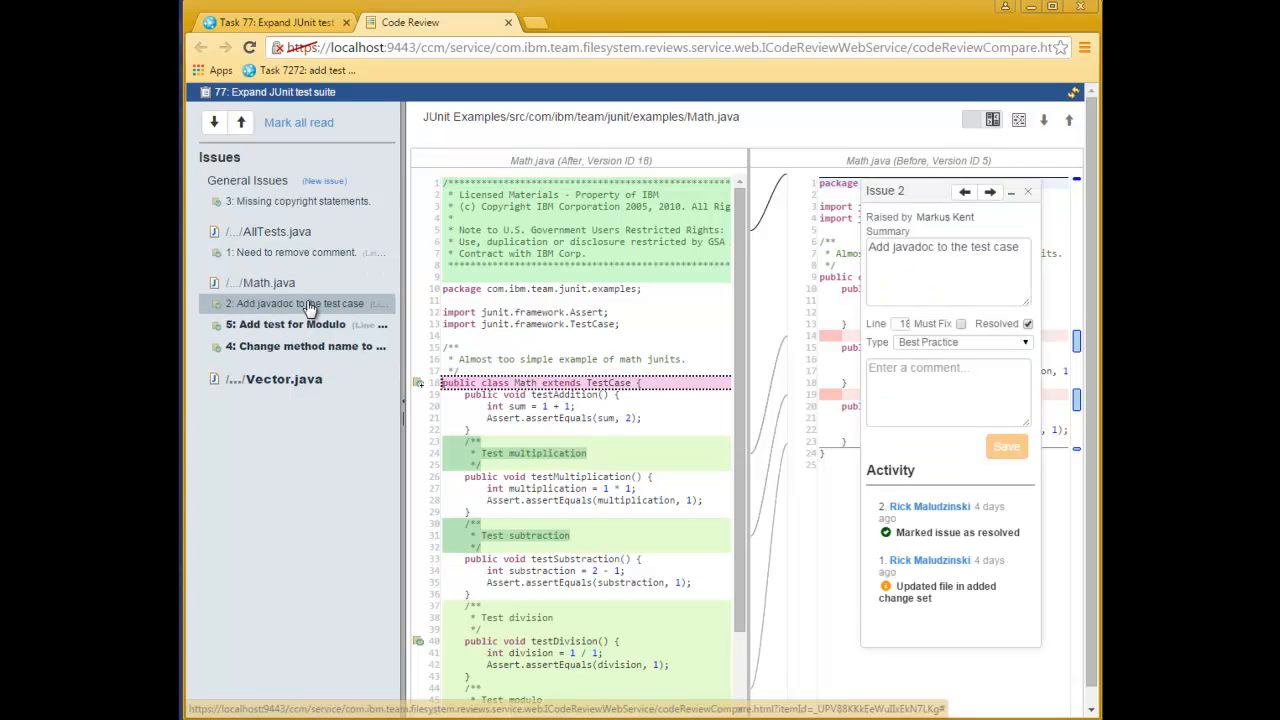
{"action": "left_click", "coordinate": [290, 322]}
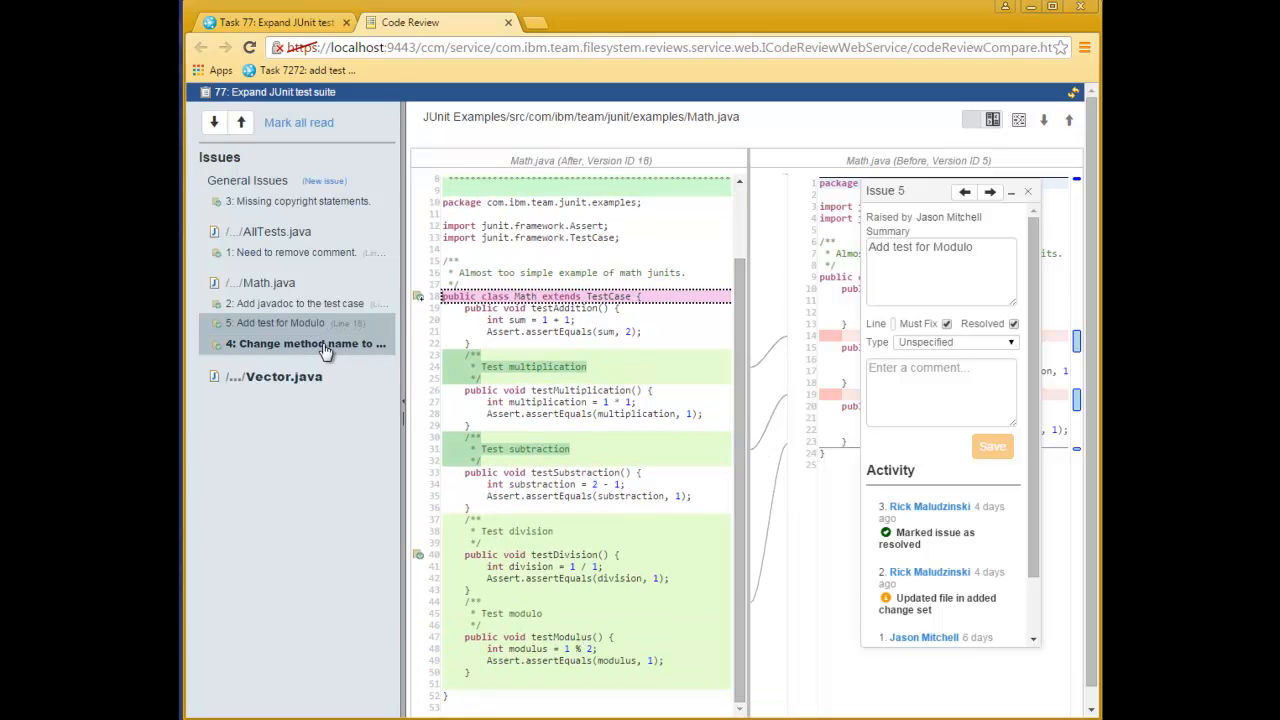
{"action": "left_click", "coordinate": [304, 344]}
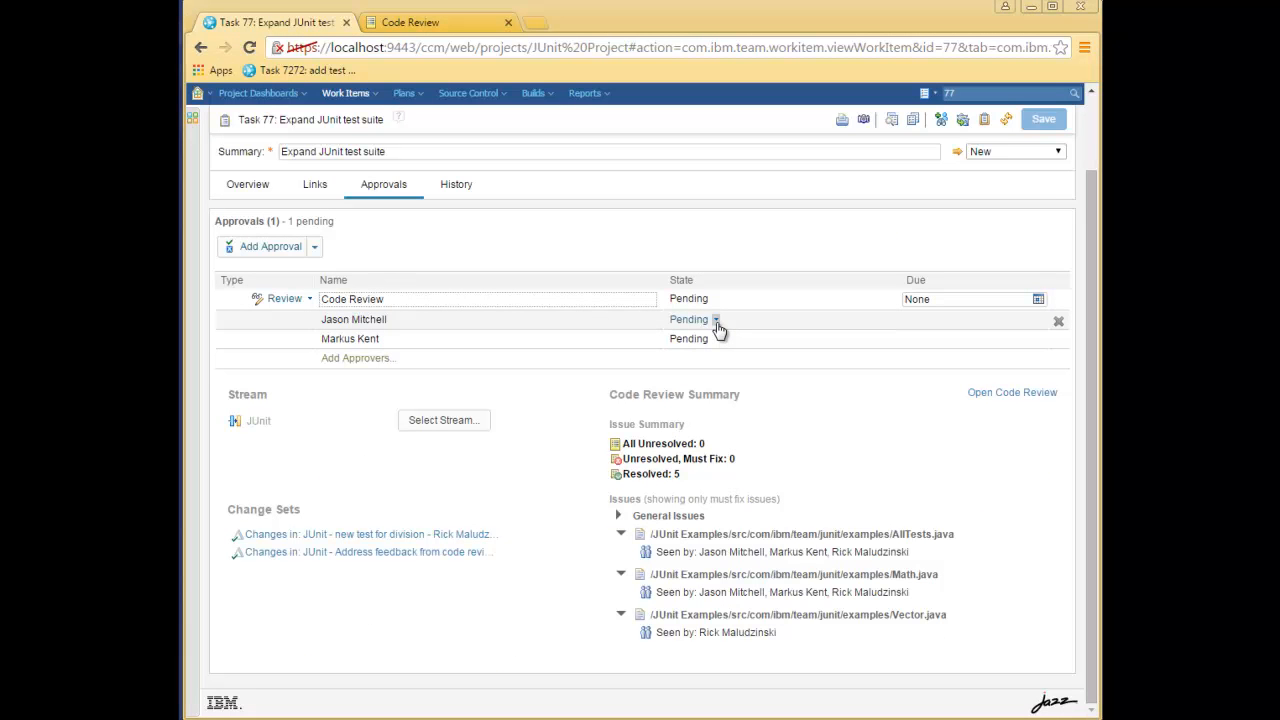
{"action": "left_click", "coordinate": [718, 320]}
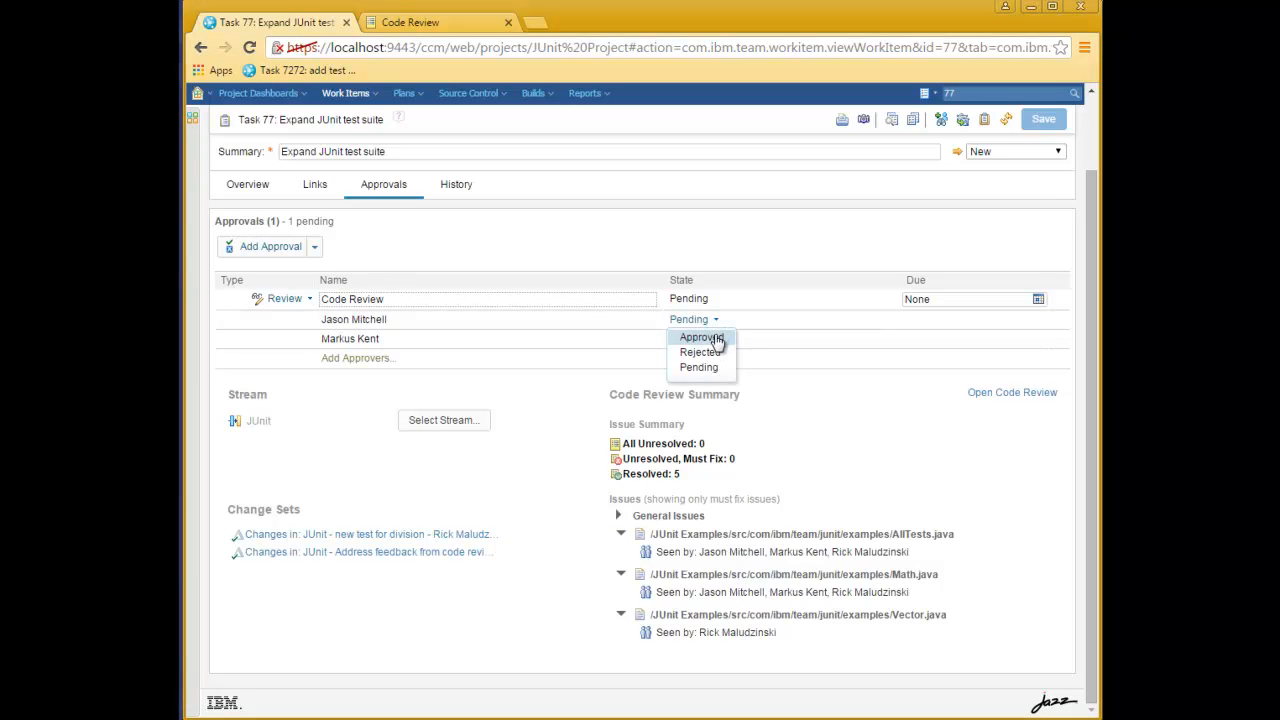
{"action": "left_click", "coordinate": [700, 336]}
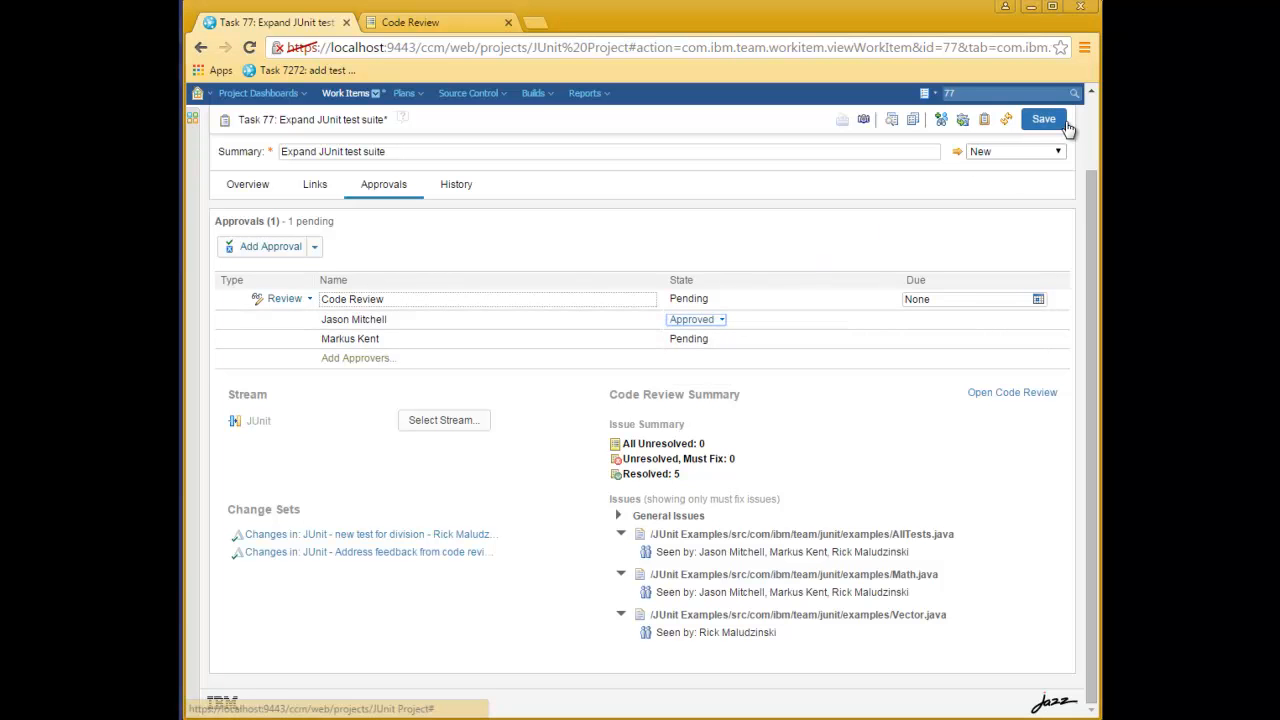
{"action": "left_click", "coordinate": [1044, 118]}
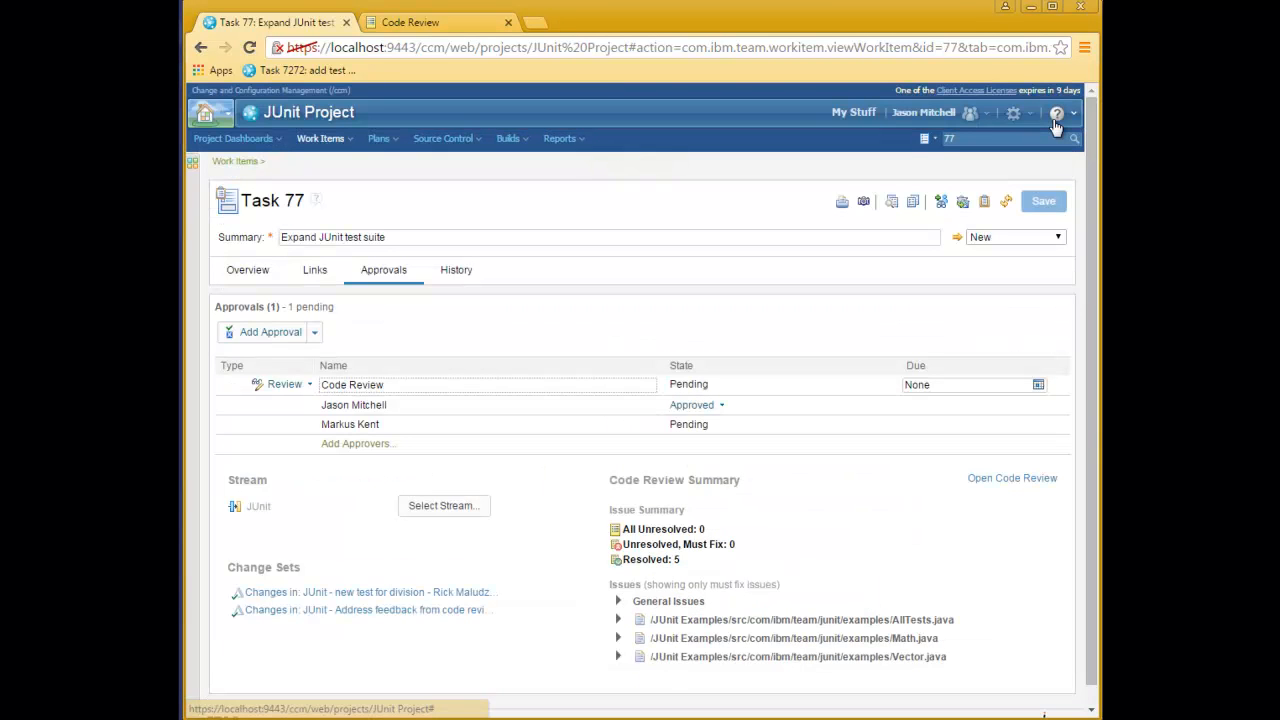